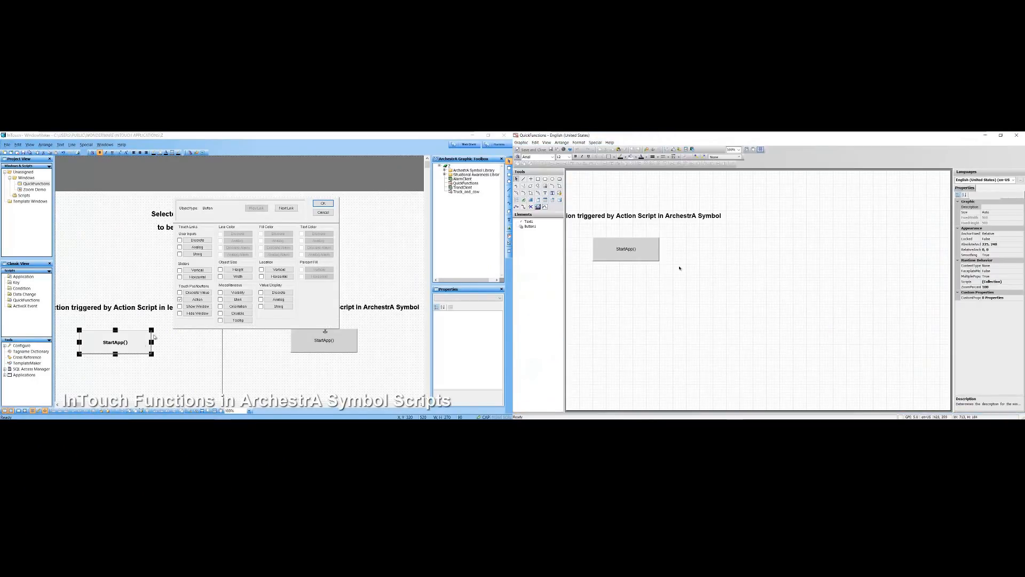
# - Review the StartApp("notepad.exe") touch action script and launch WindowViewer runtime
pyautogui.click(322, 203)
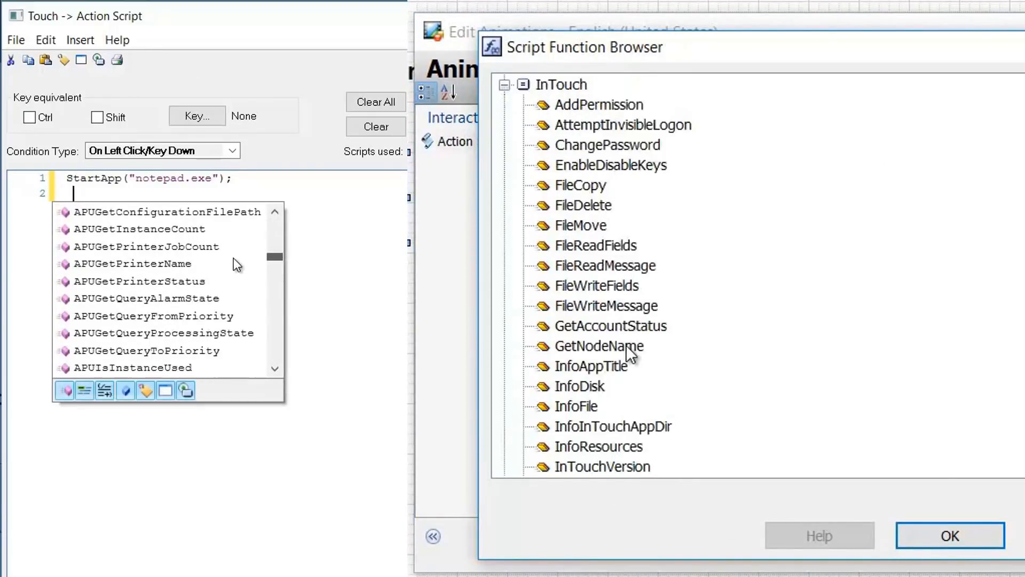
pyautogui.click(991, 25)
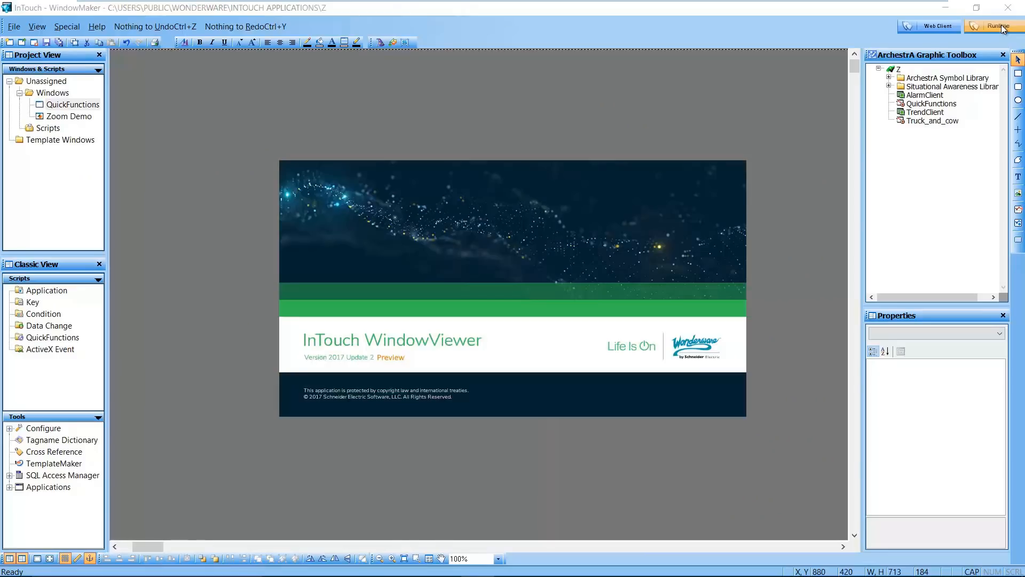
# - Open Notepad from the legacy and ArchestrA StartApp() buttons, closing it each time
pyautogui.click(991, 25)
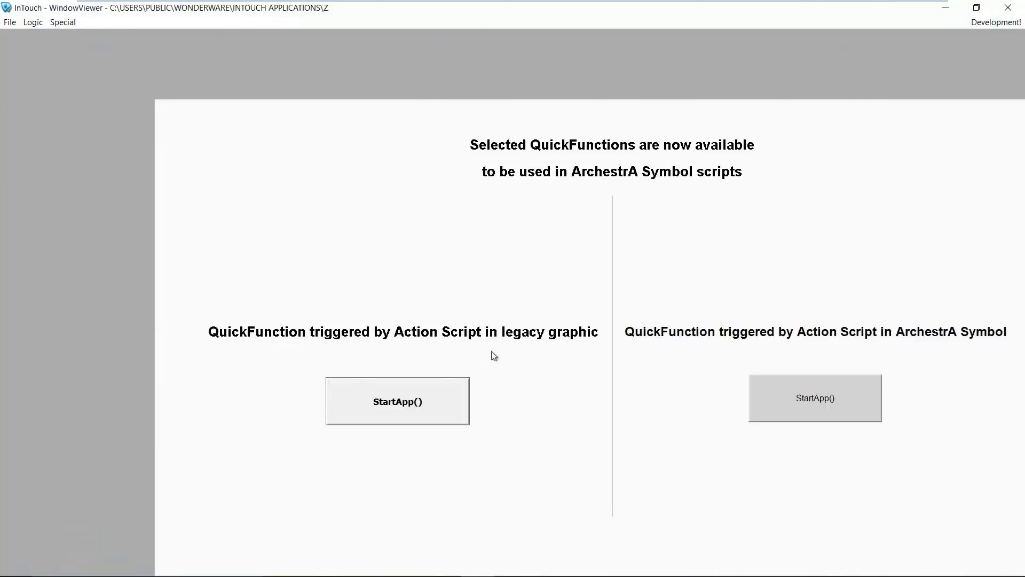
pyautogui.click(397, 401)
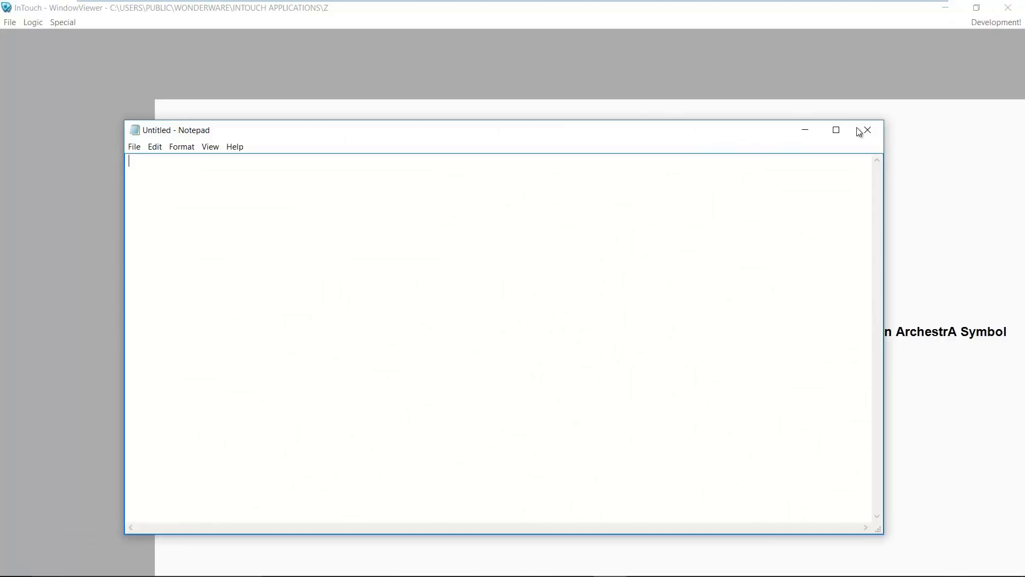
pyautogui.click(868, 129)
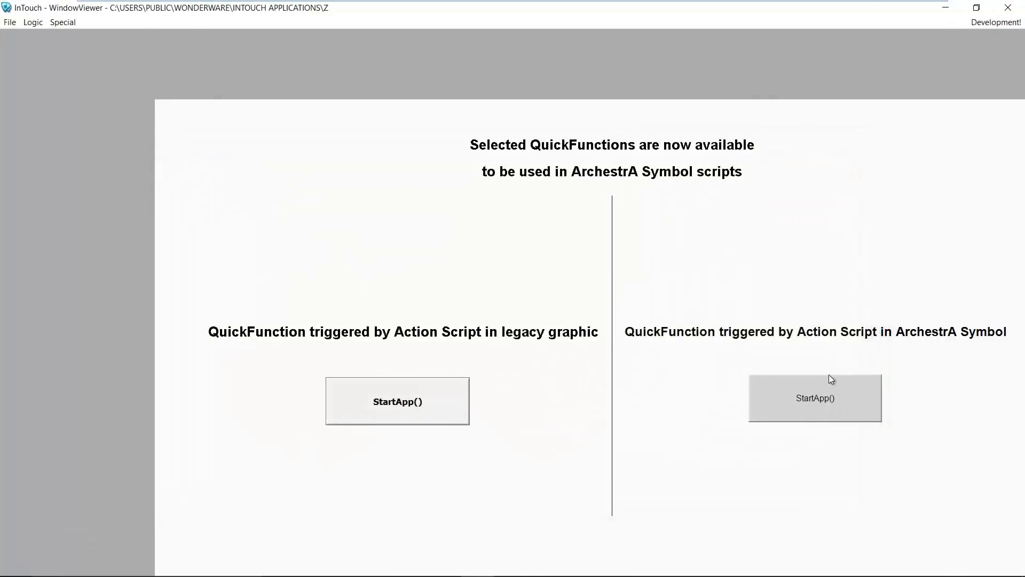
pyautogui.click(815, 398)
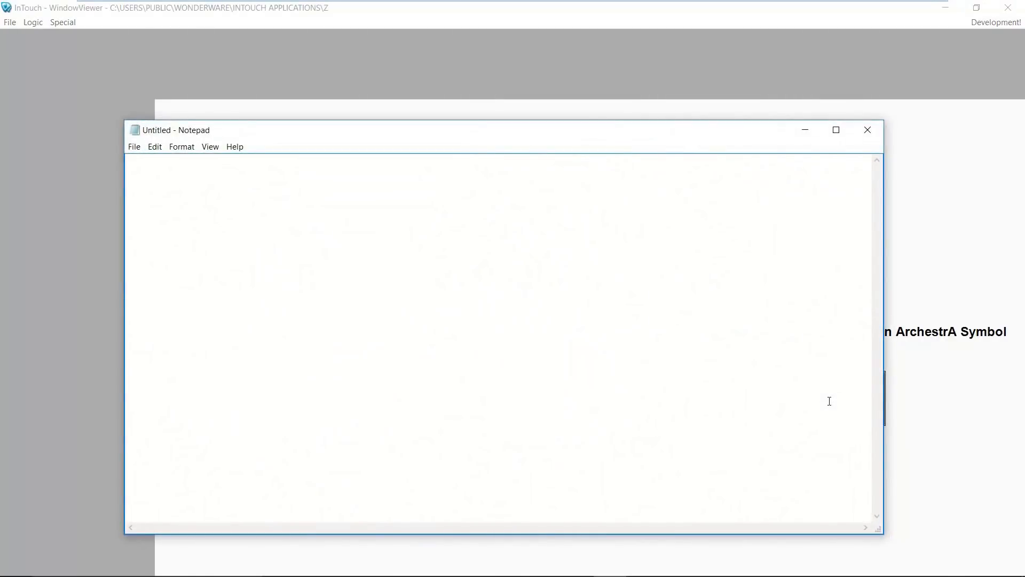
pyautogui.moveTo(868, 129)
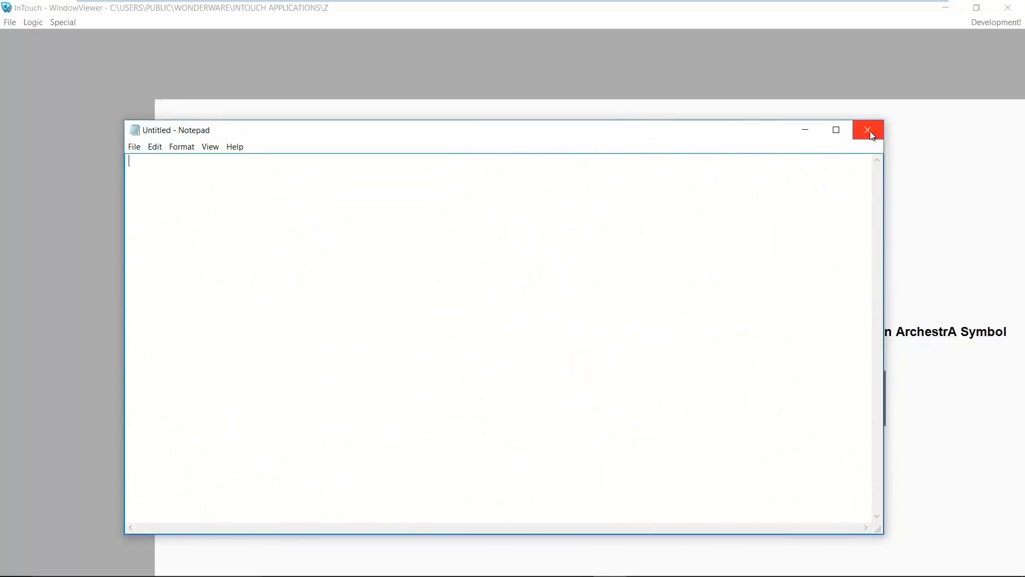
pyautogui.click(867, 130)
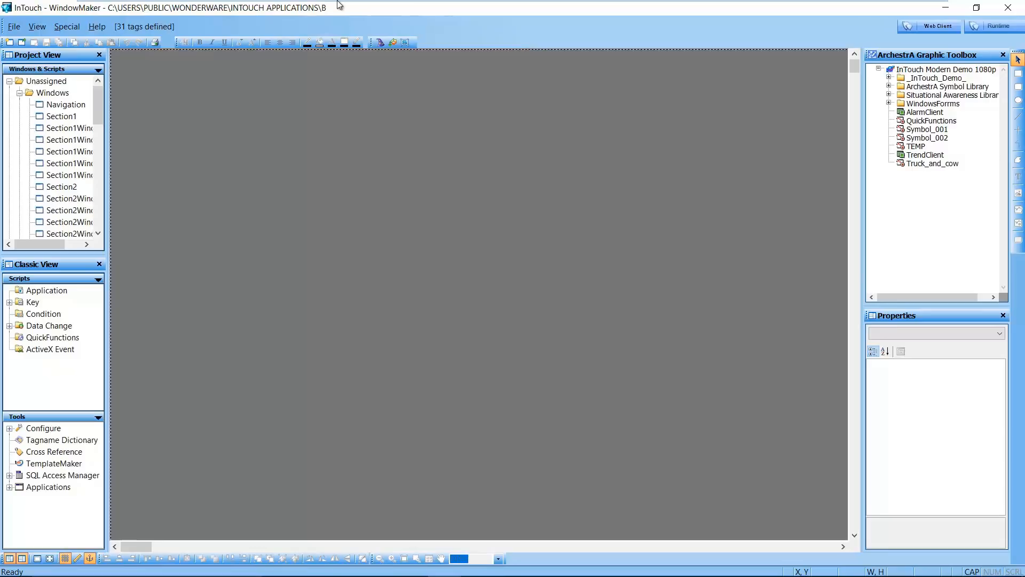
pyautogui.moveTo(66, 26)
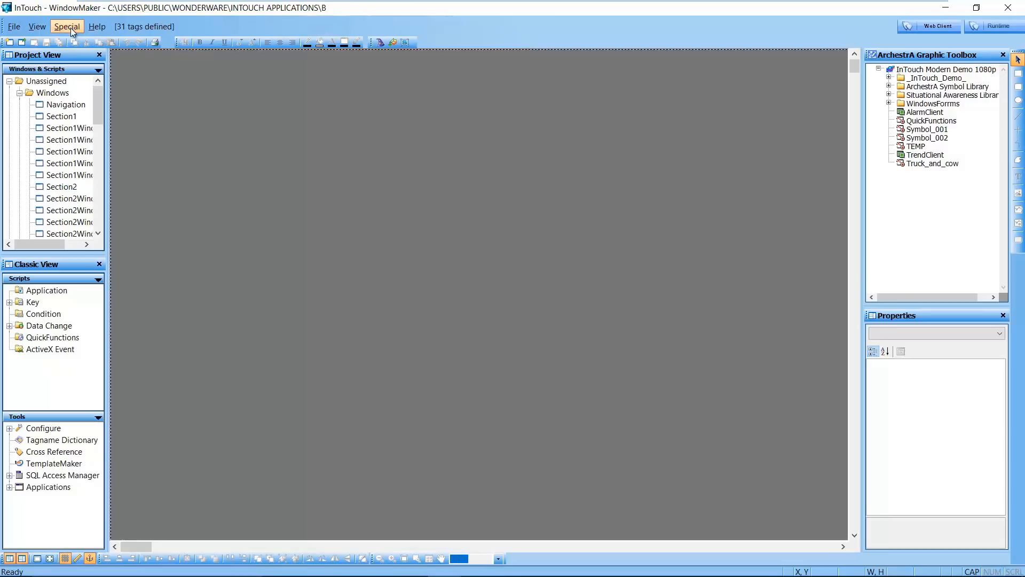
# - Toggle Prompt to Notify Clients on Close under the Special menu
pyautogui.click(66, 26)
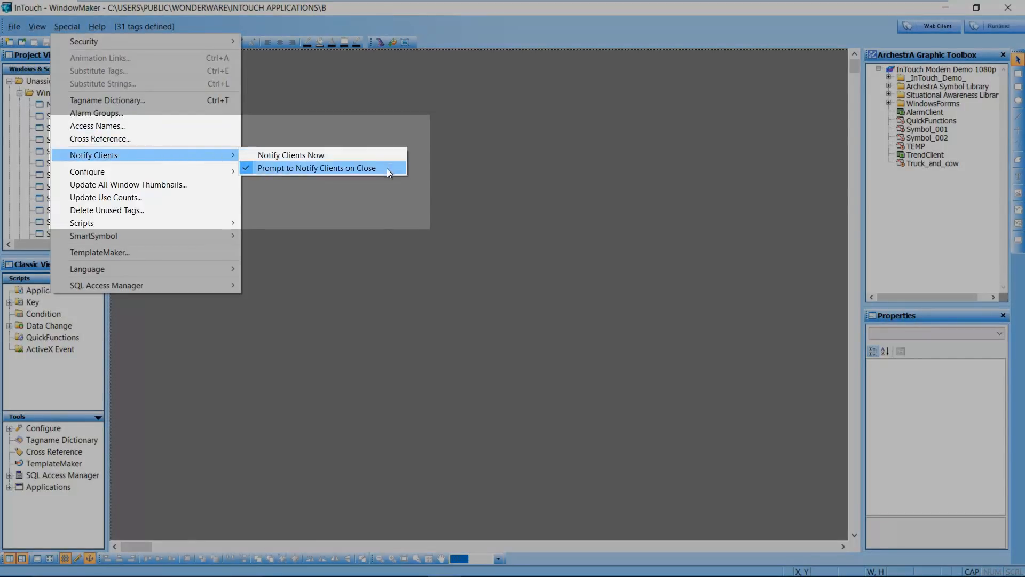
pyautogui.click(316, 168)
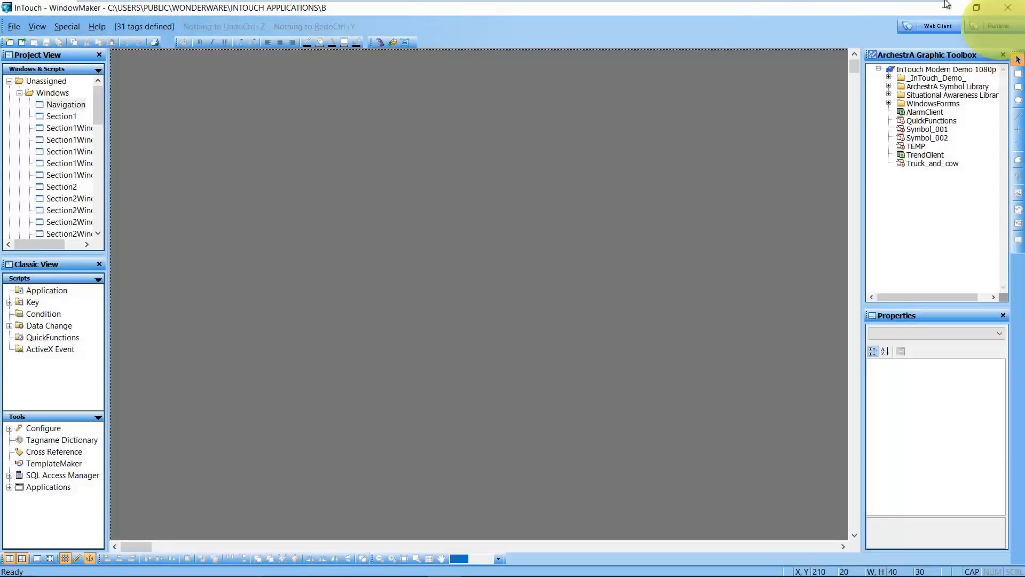
pyautogui.click(1010, 8)
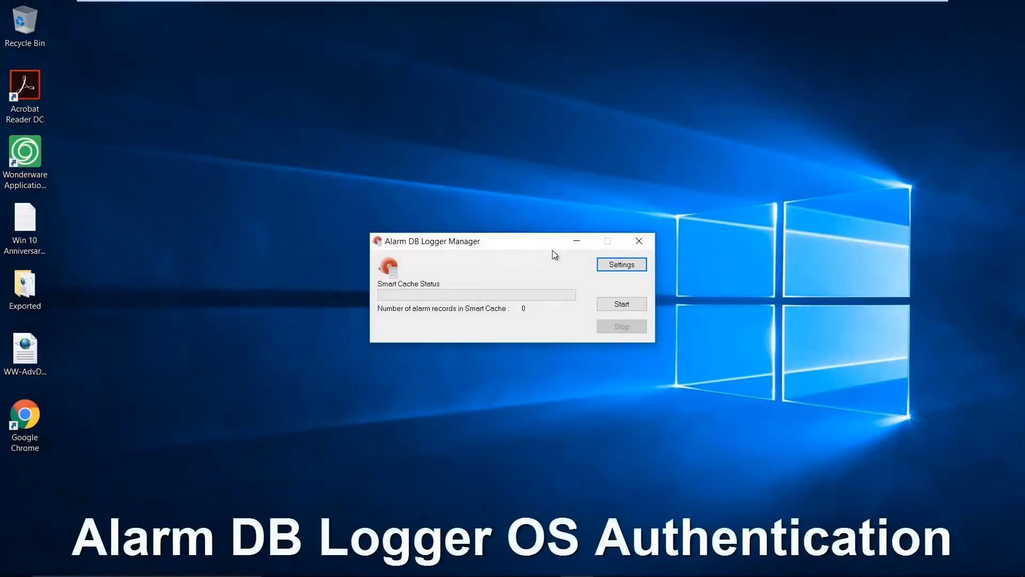
# - Review the Alarm DB Logger Manager settings before returning to WindowMaker
pyautogui.click(619, 264)
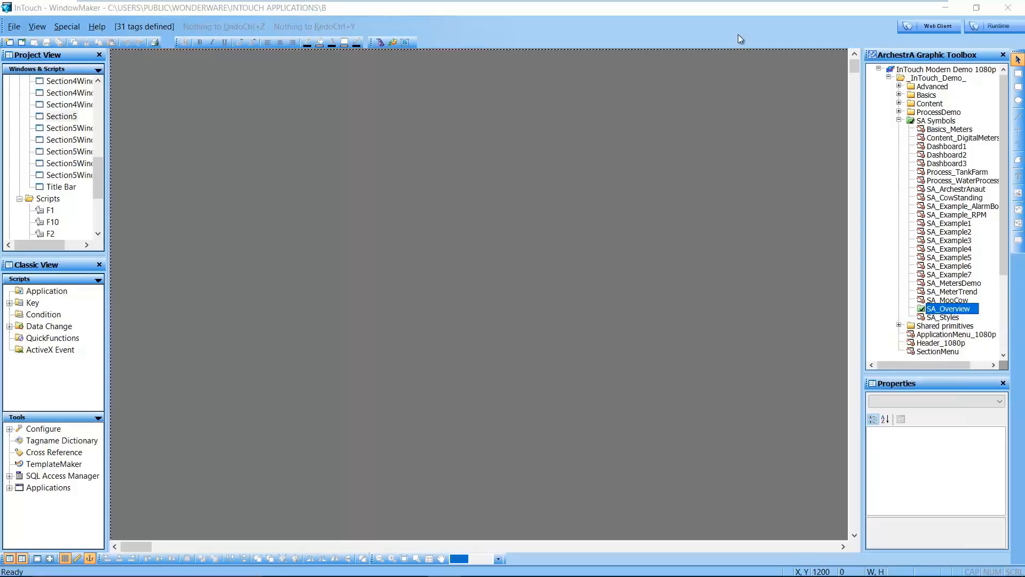
pyautogui.moveTo(914, 36)
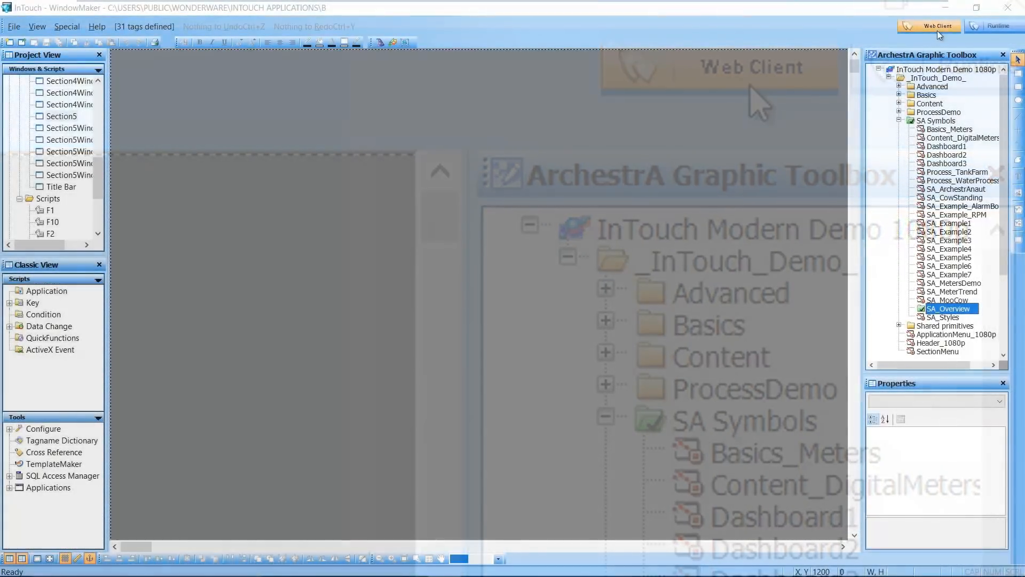
pyautogui.click(929, 26)
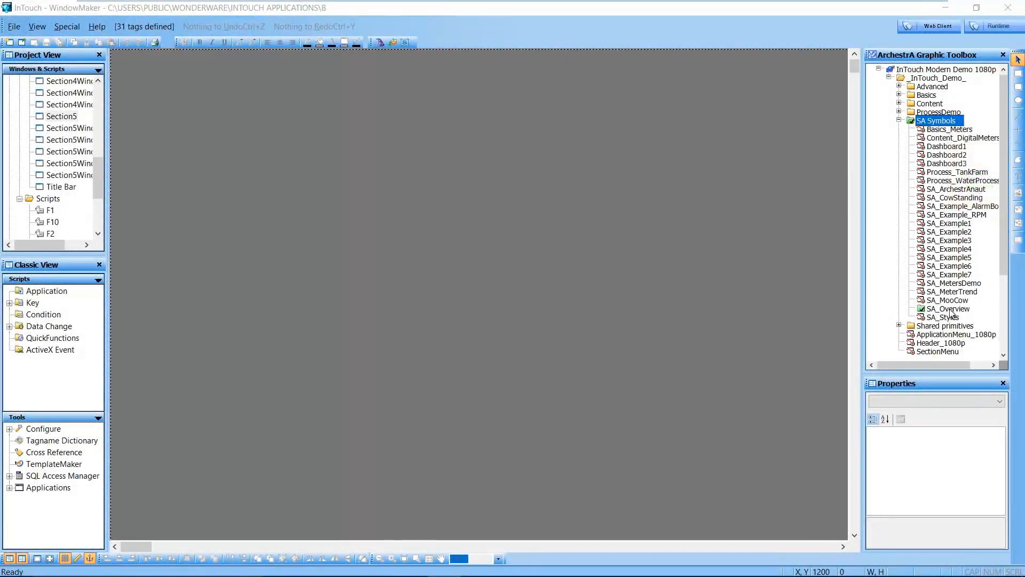
# - Set SA_Overview as the Web Client home symbol and launch the web client
pyautogui.rightClick(945, 294)
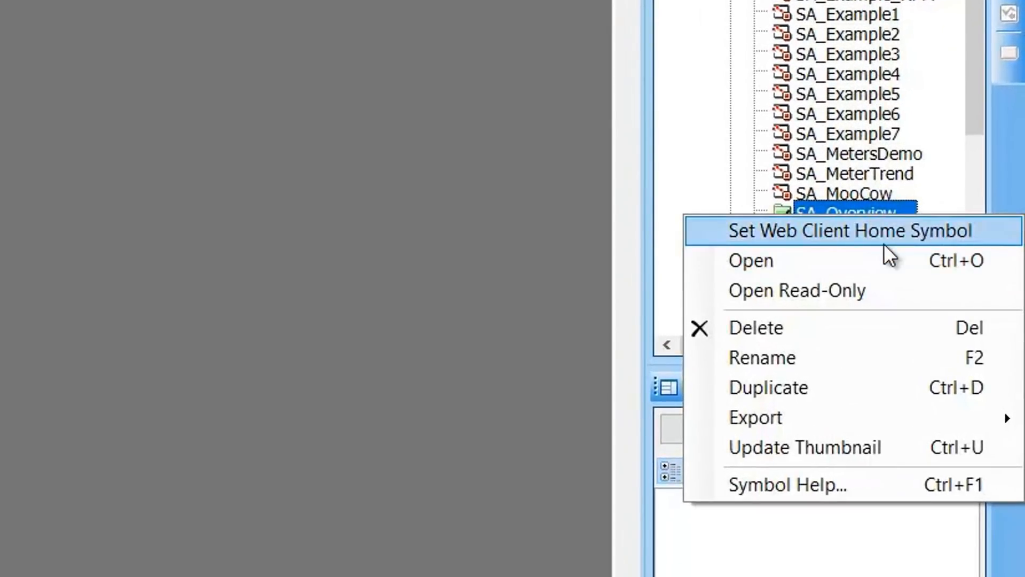
pyautogui.moveTo(887, 258)
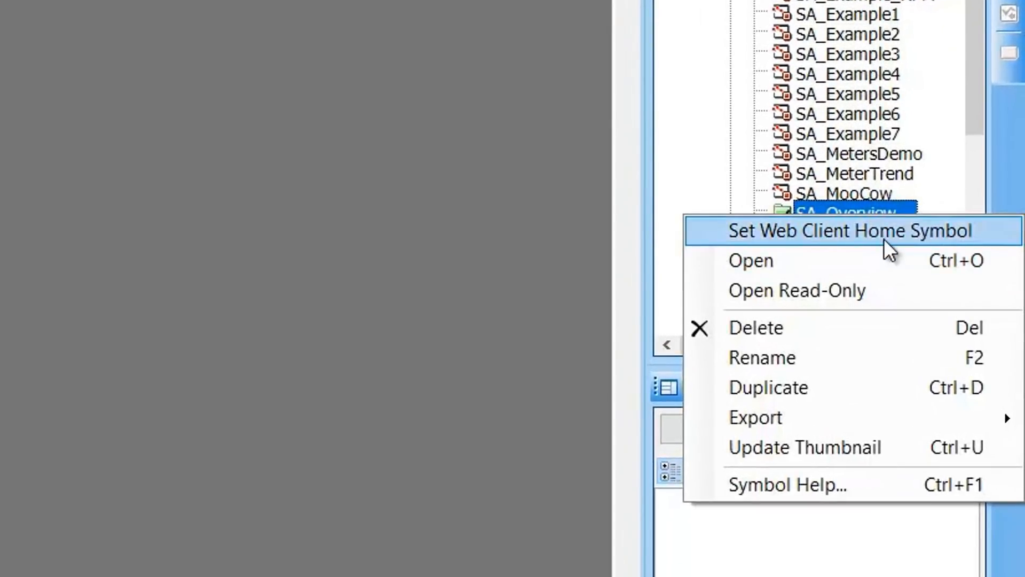
pyautogui.click(851, 231)
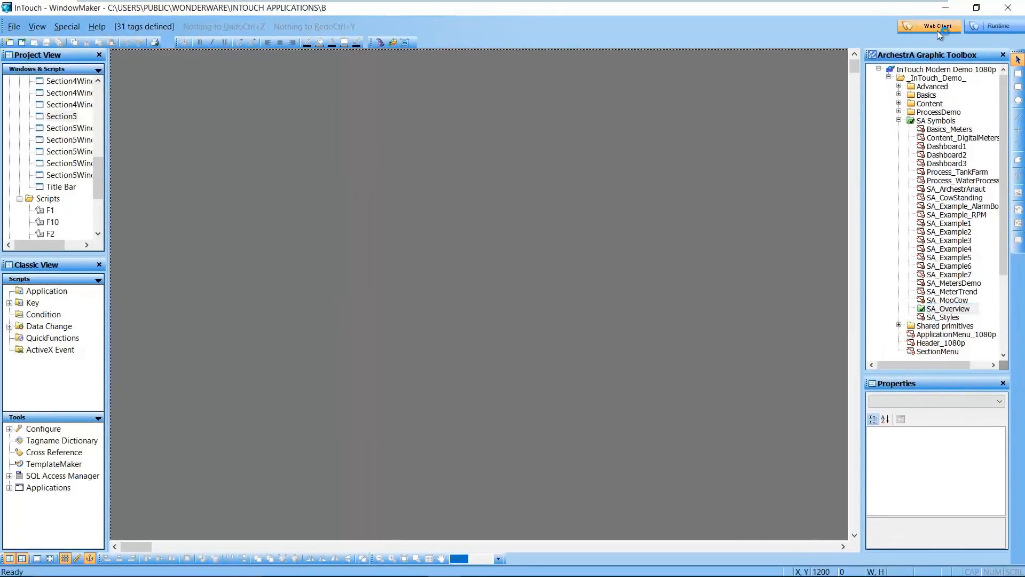
pyautogui.click(928, 26)
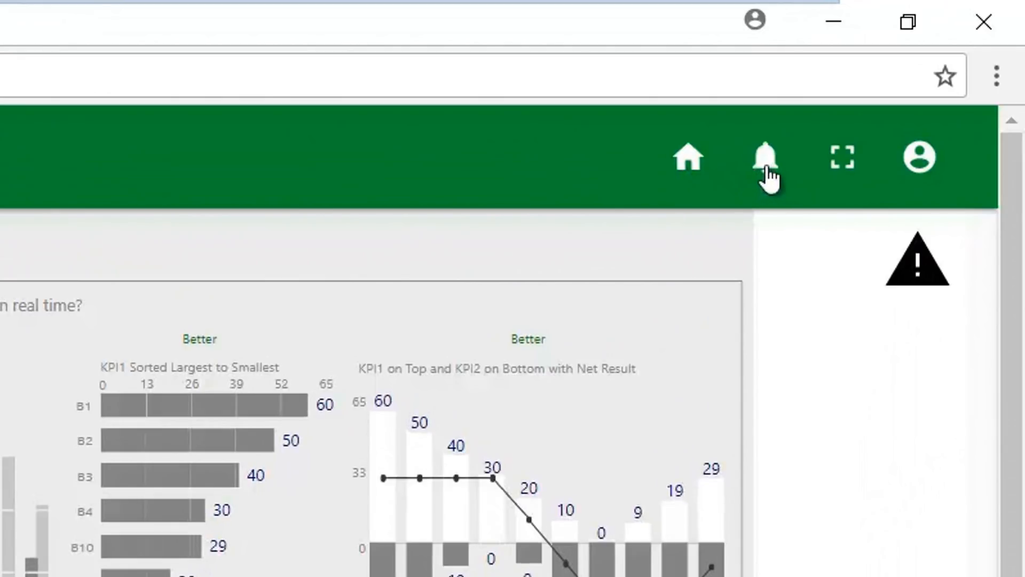
# - Show the current alarm notifications from the title bar bell icon
pyautogui.click(764, 157)
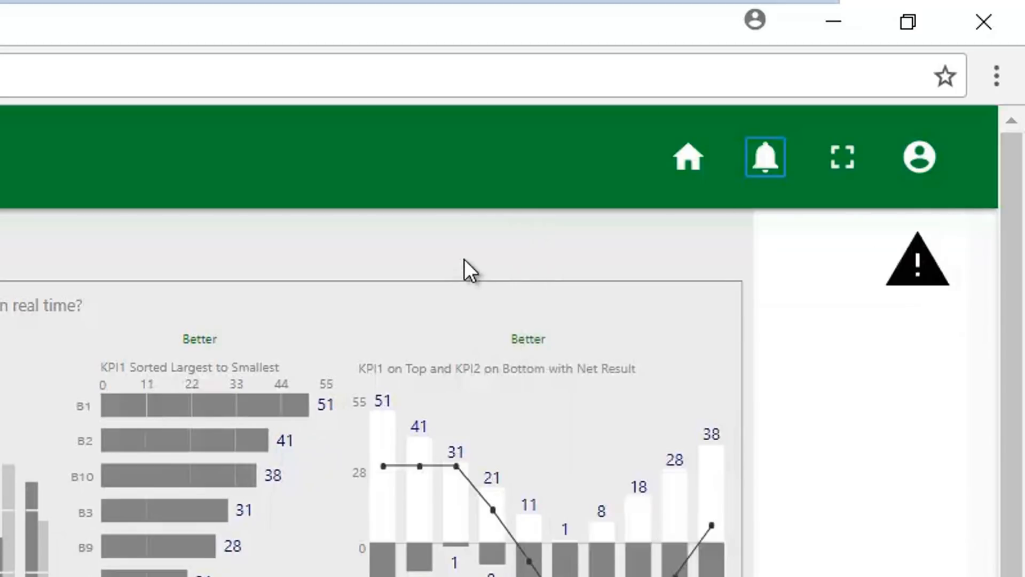
pyautogui.moveTo(843, 157)
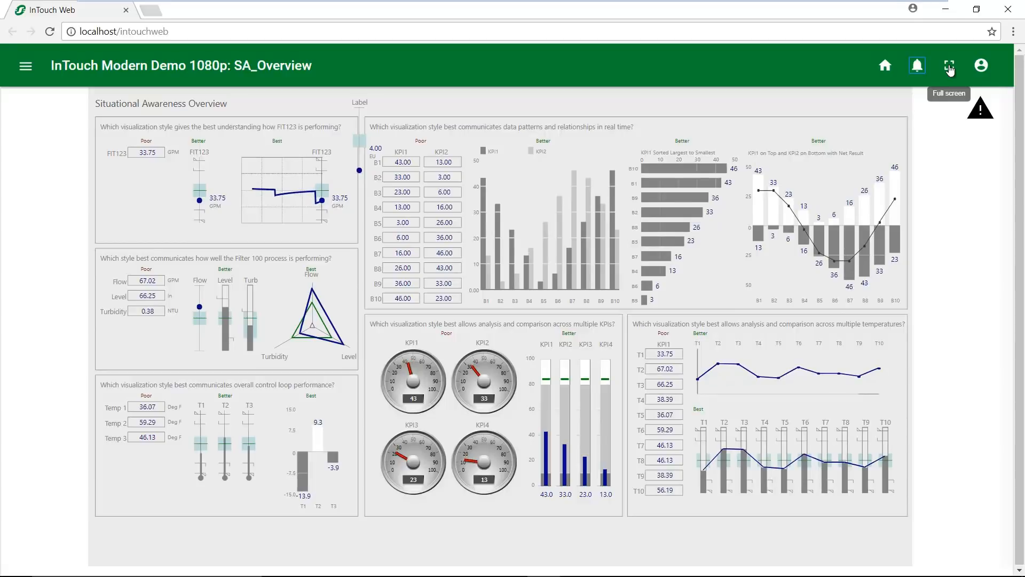
# - View the dashboard full screen with the title bar always shown
pyautogui.click(950, 65)
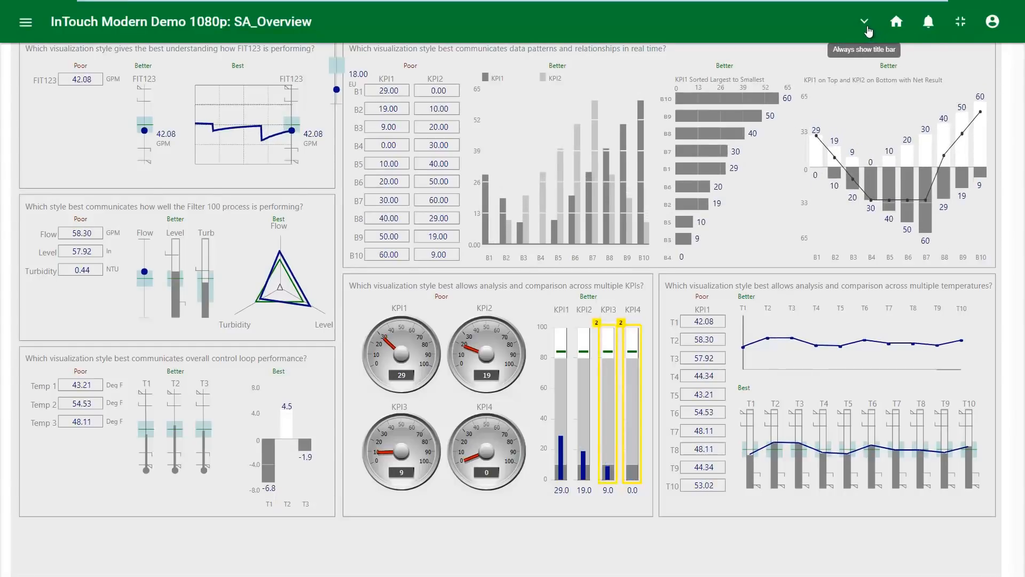
pyautogui.click(864, 22)
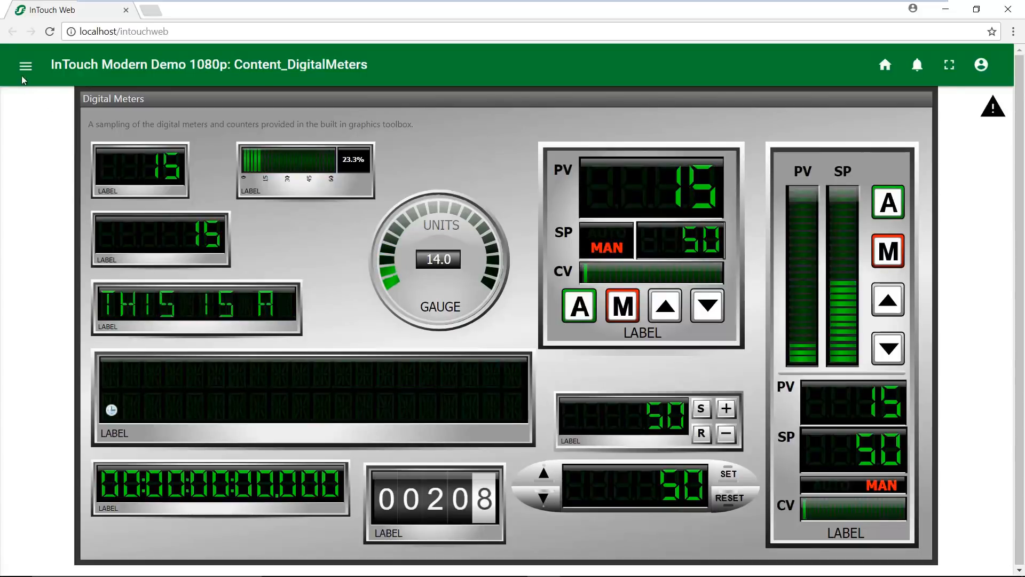
# - Switch the display to Process_TankFarm from the navigation list
pyautogui.click(25, 65)
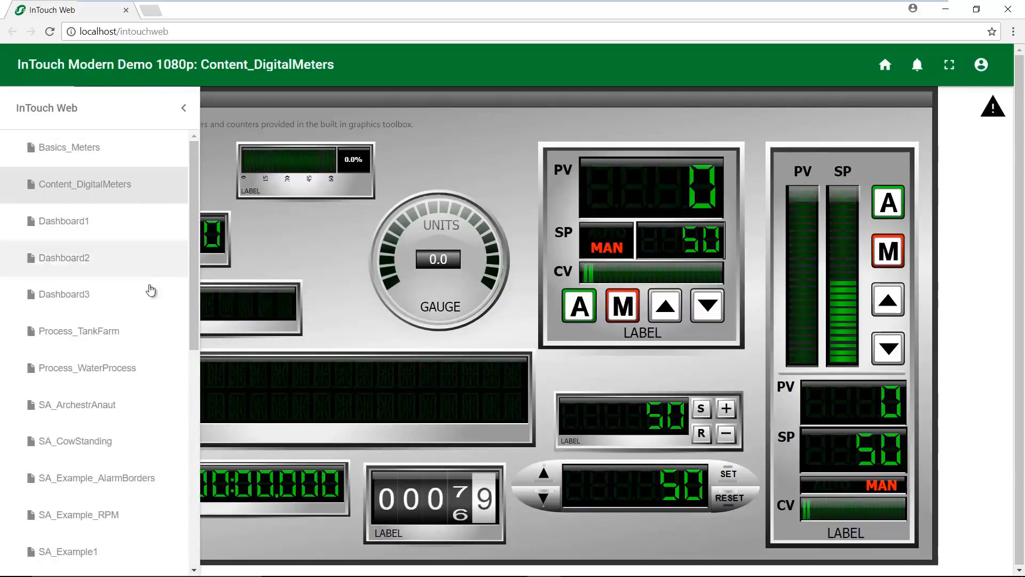
pyautogui.click(78, 331)
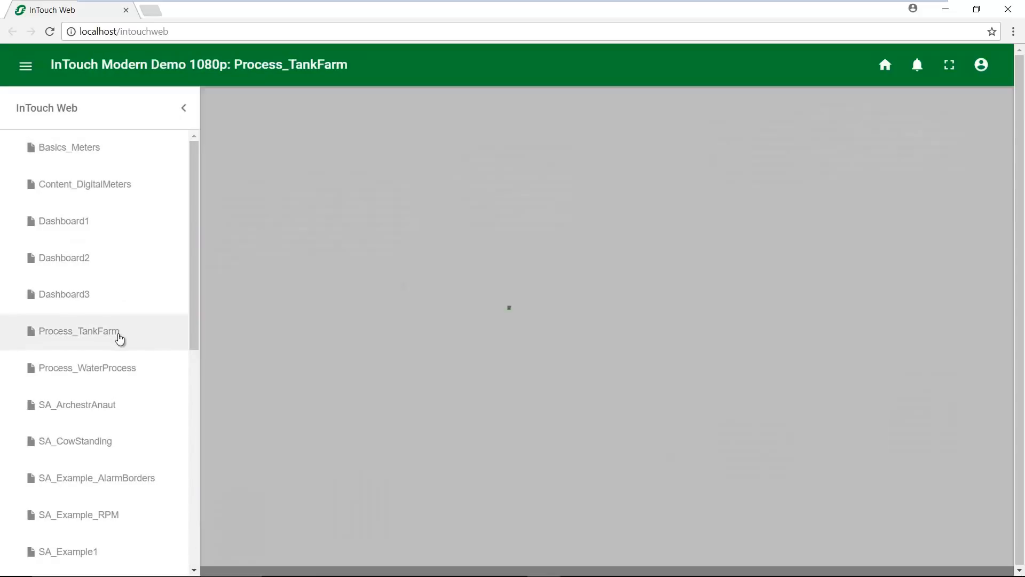
pyautogui.click(78, 331)
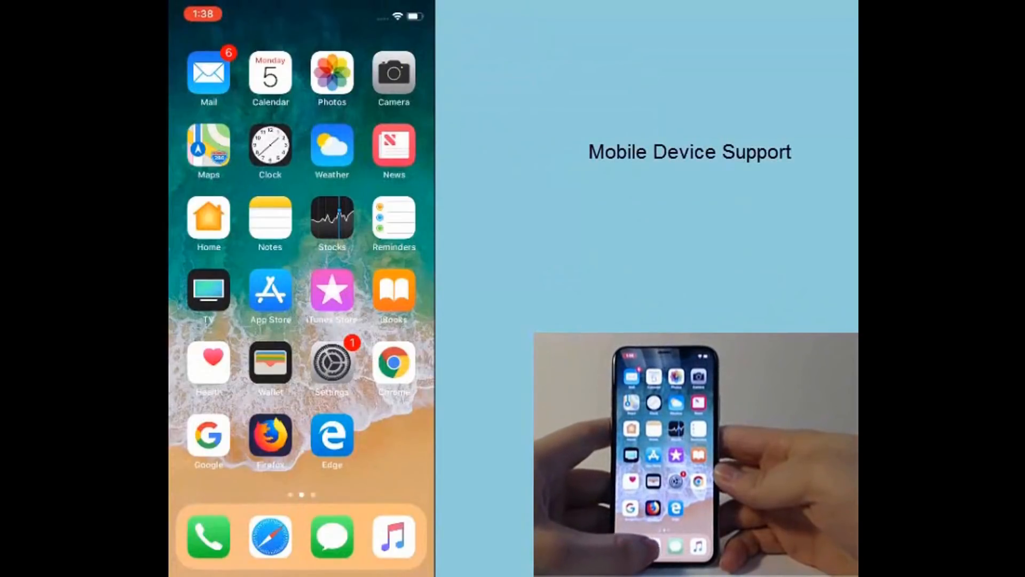
# - Browse to the InTouch web client on the iPhone and log in with the demo credentials
pyautogui.click(270, 537)
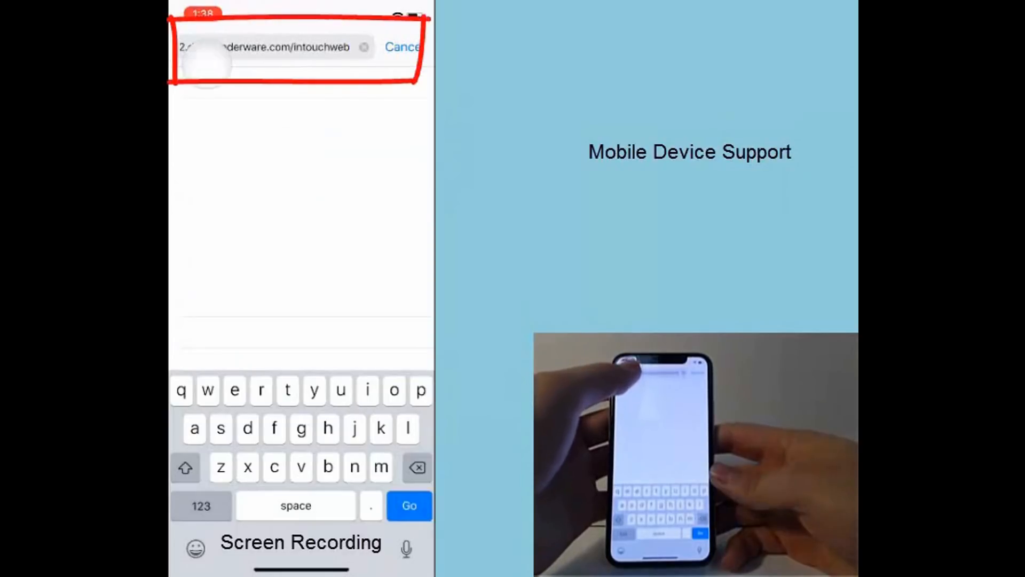
pyautogui.click(409, 506)
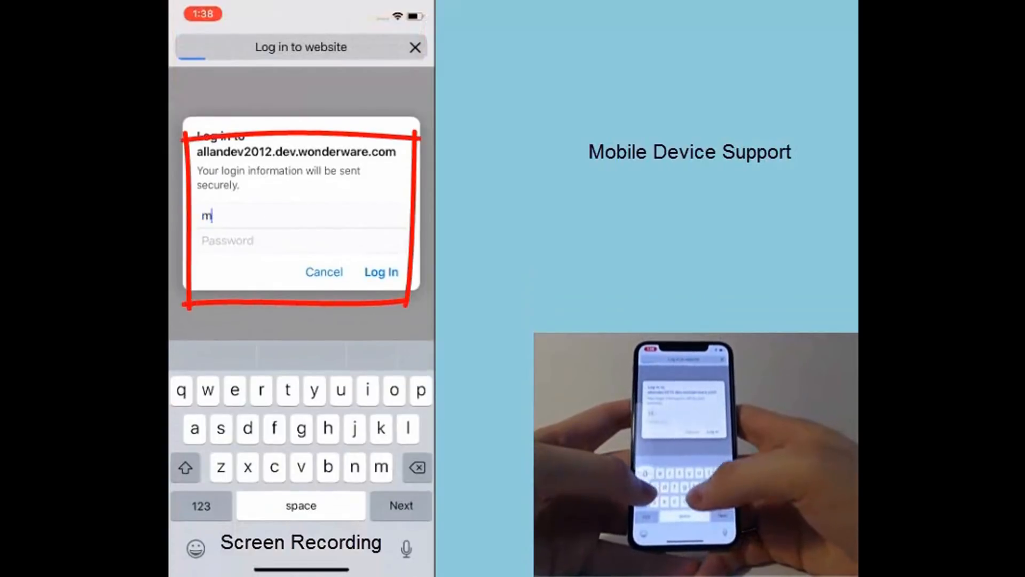
pyautogui.write('agellandev2')
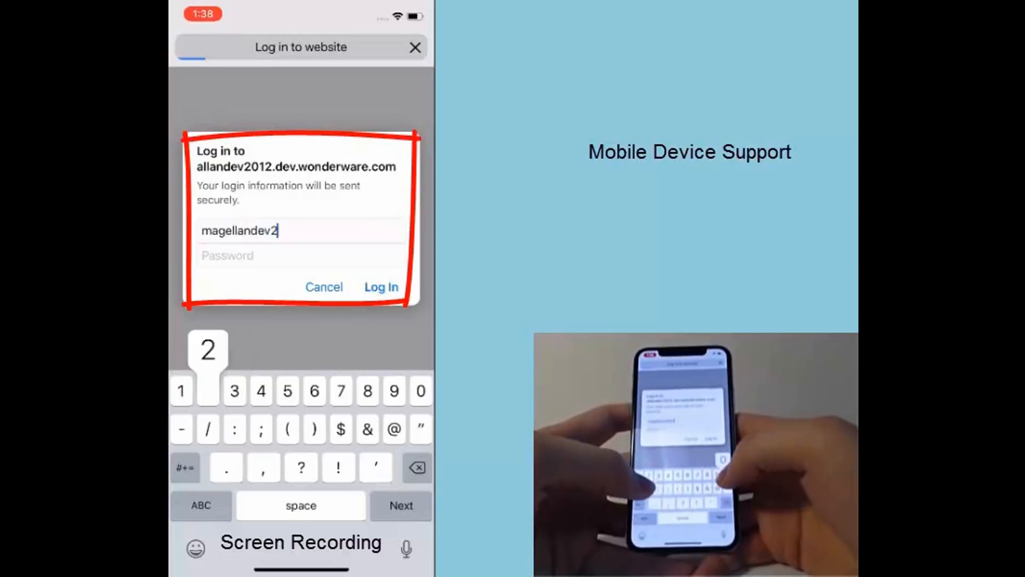
pyautogui.write('000\\wwuser')
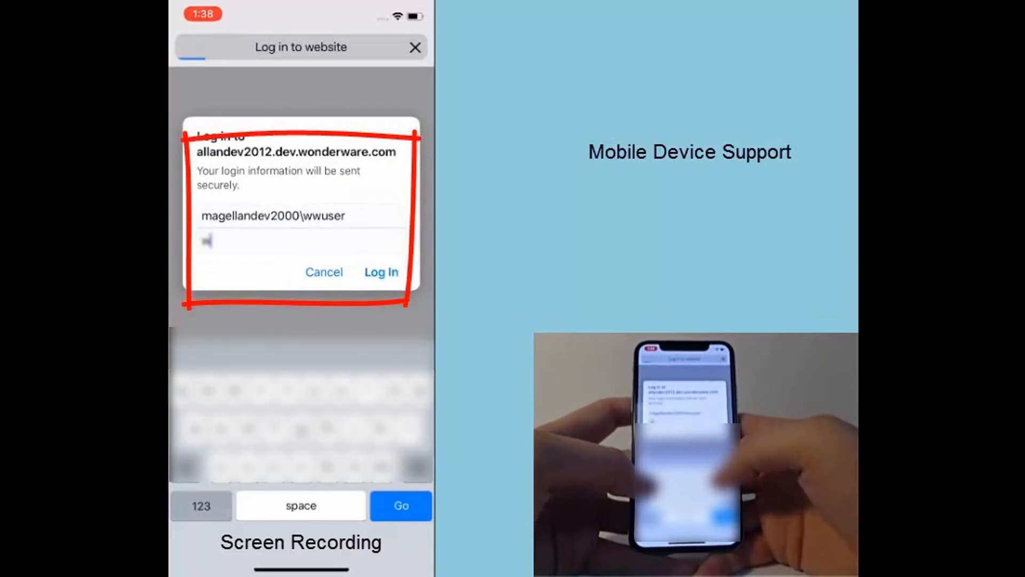
pyautogui.click(380, 272)
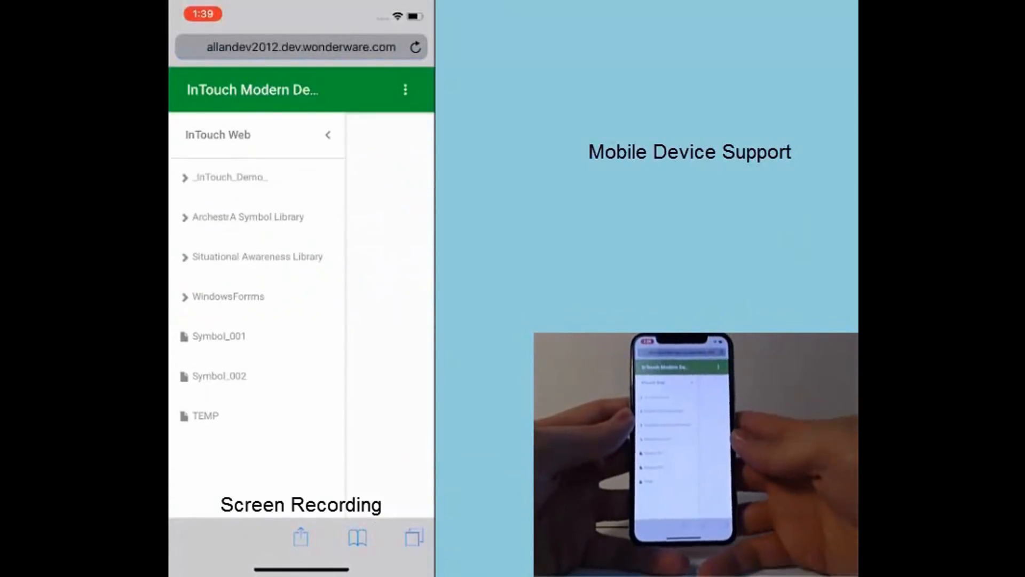
# - Open a dashboard graphic from the _InTouch_Demo_ folder and scroll through it in landscape
pyautogui.click(405, 89)
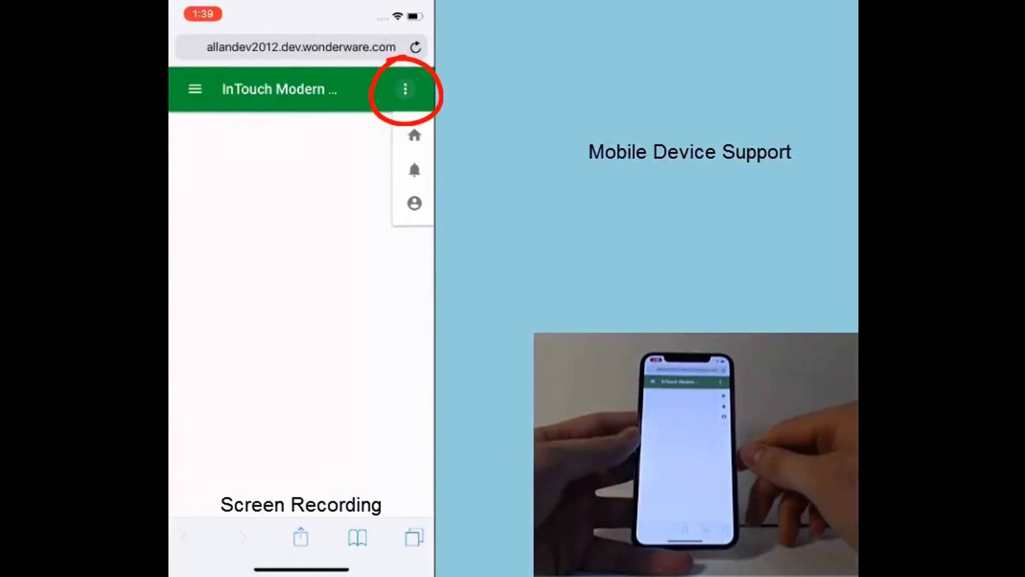
pyautogui.click(195, 89)
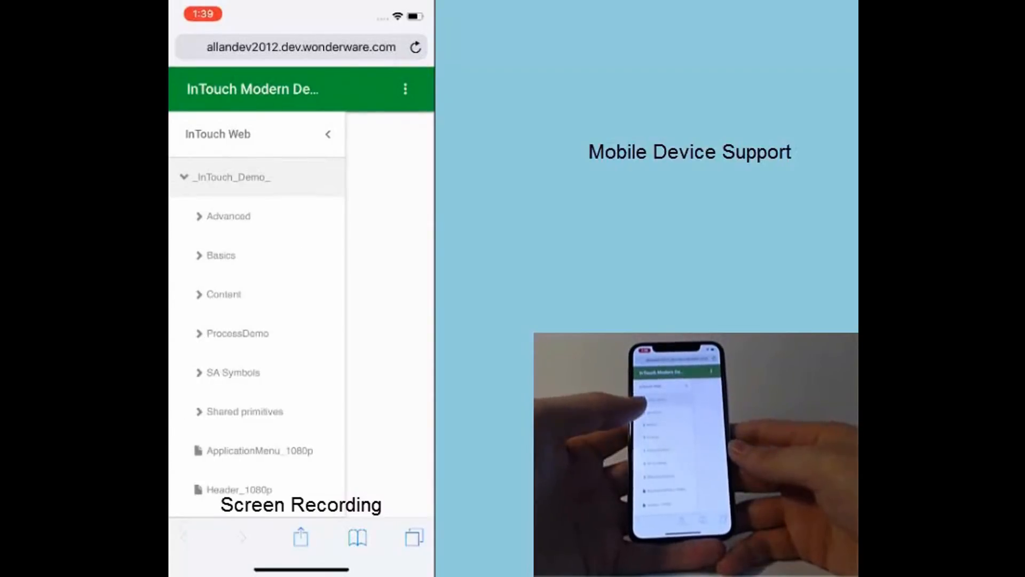
pyautogui.click(231, 371)
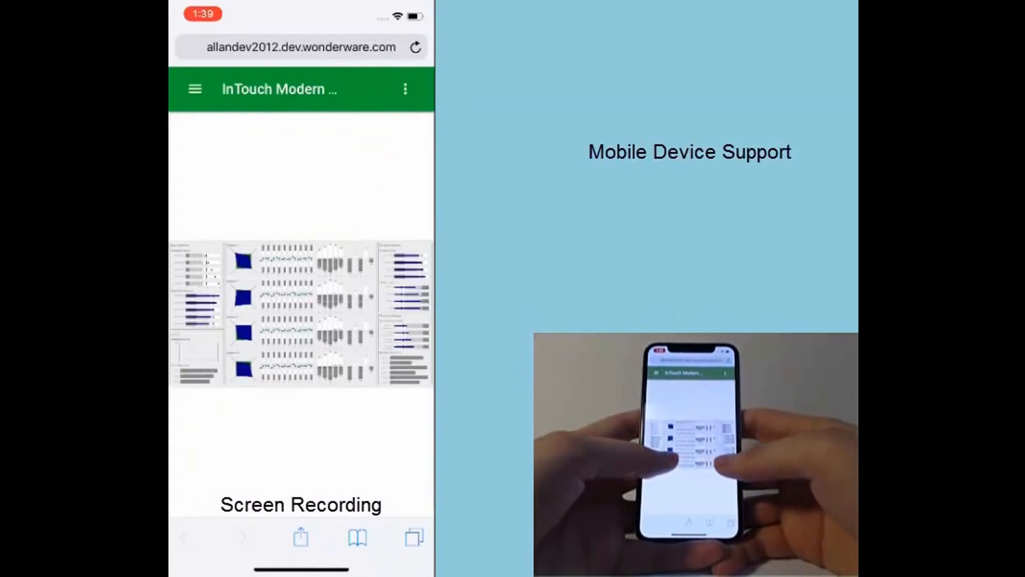
pyautogui.scroll(3)
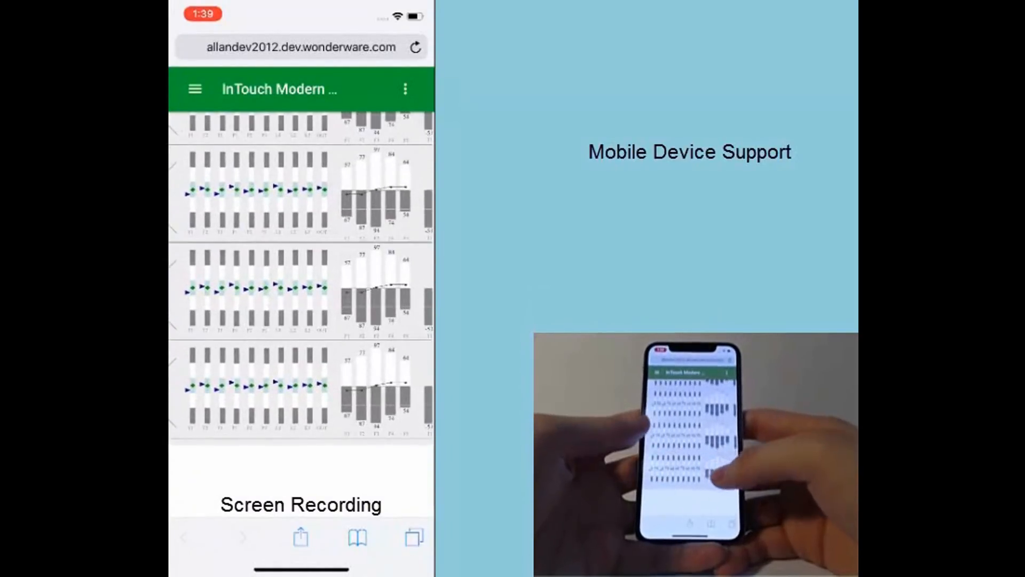
pyautogui.scroll(-3)
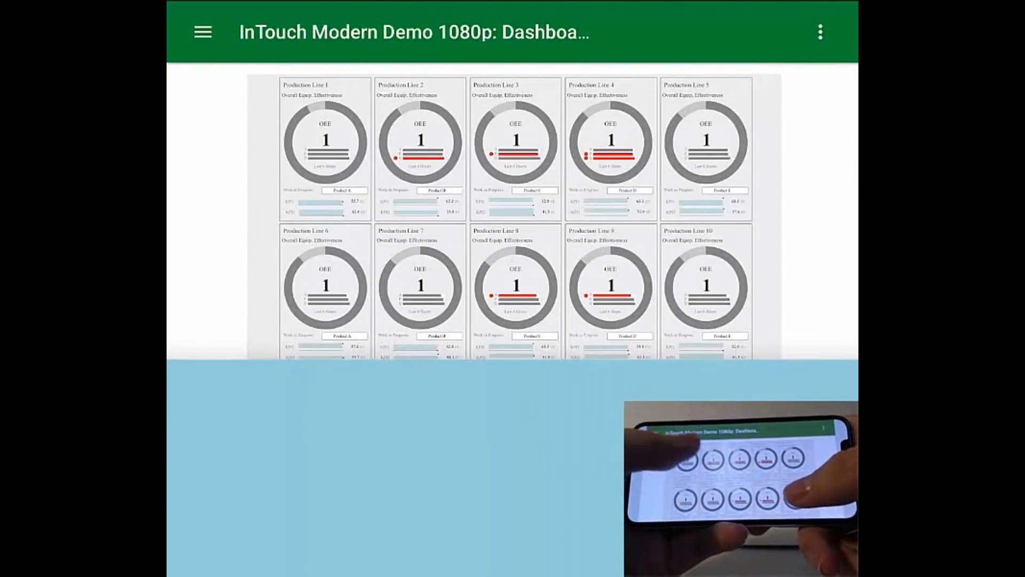
pyautogui.scroll(3)
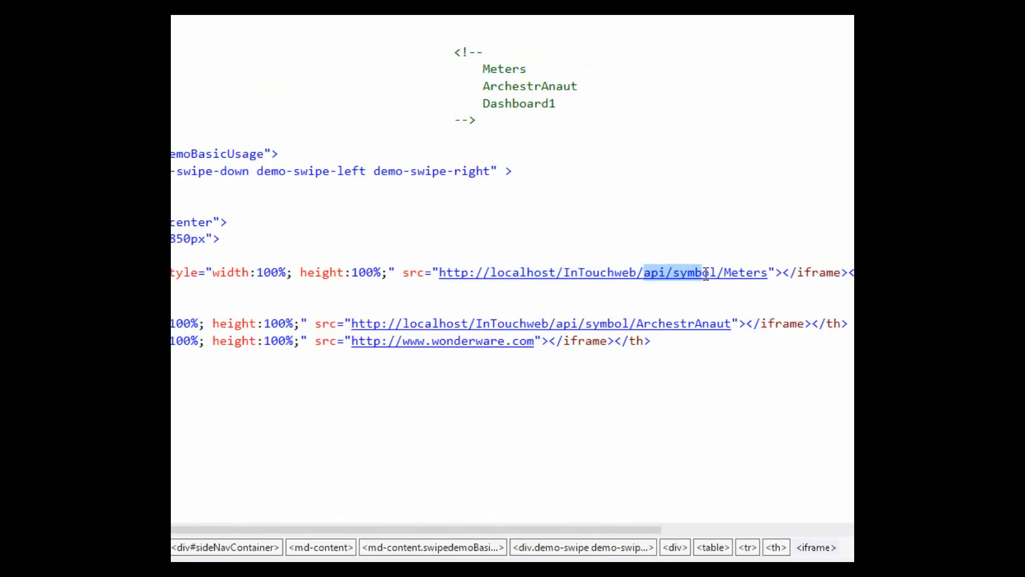
pyautogui.moveTo(730, 273)
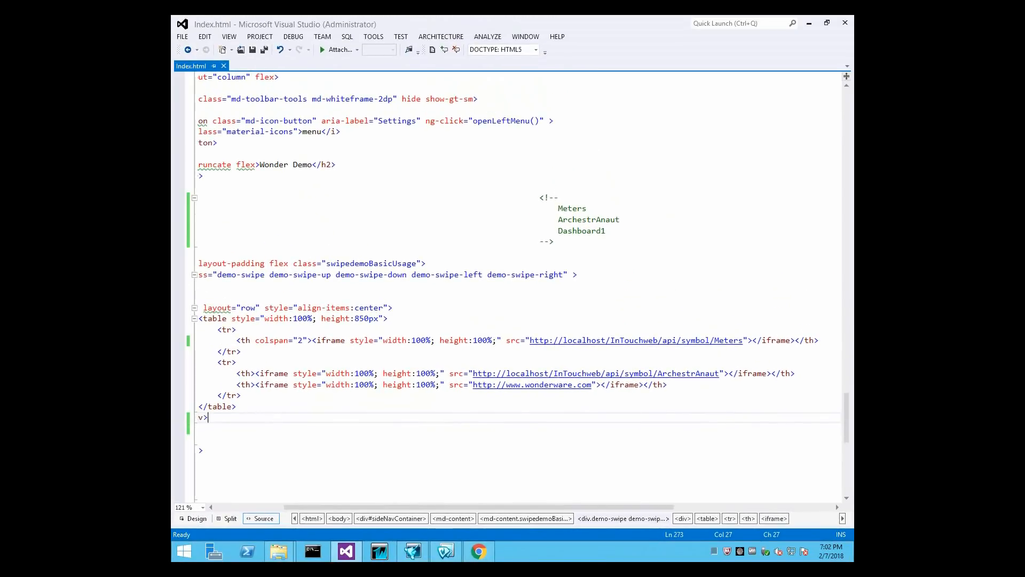
# - Bring the InTouch Web browser window forward to show the SA_Overview page
pyautogui.click(479, 551)
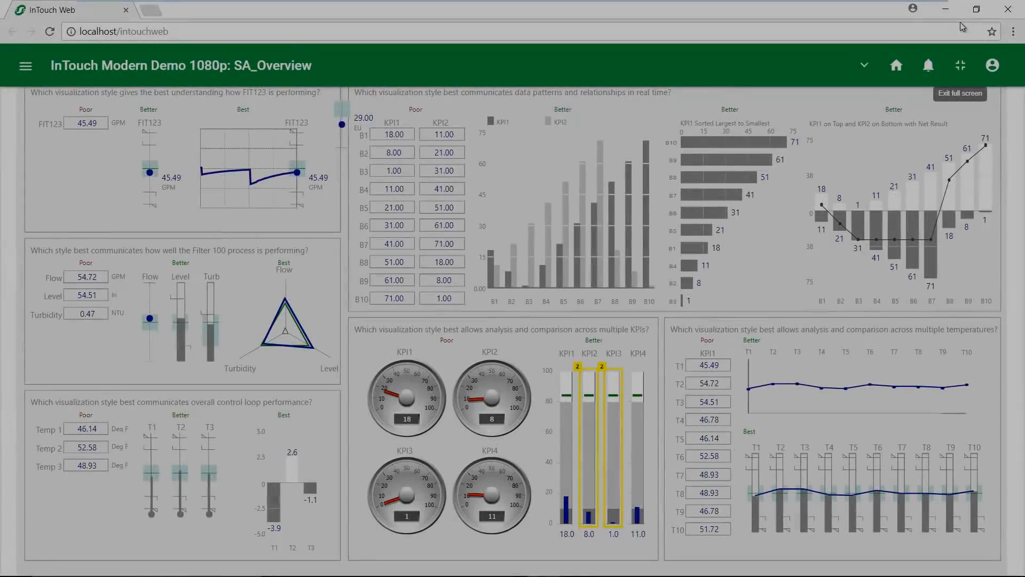
# - Leave Chrome full screen so the SA_Overview page sits in a window over WindowMaker
pyautogui.click(959, 64)
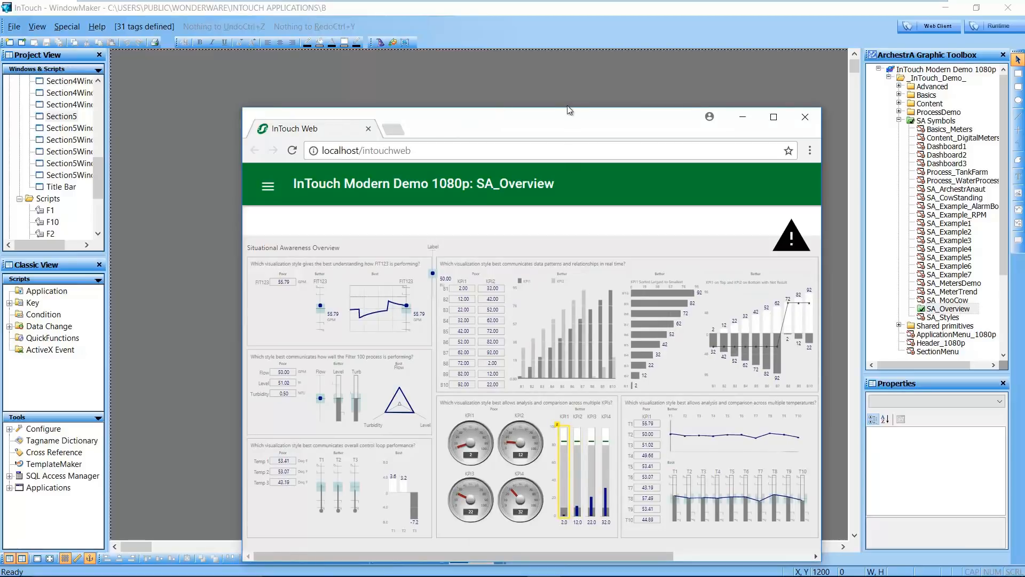
pyautogui.click(773, 117)
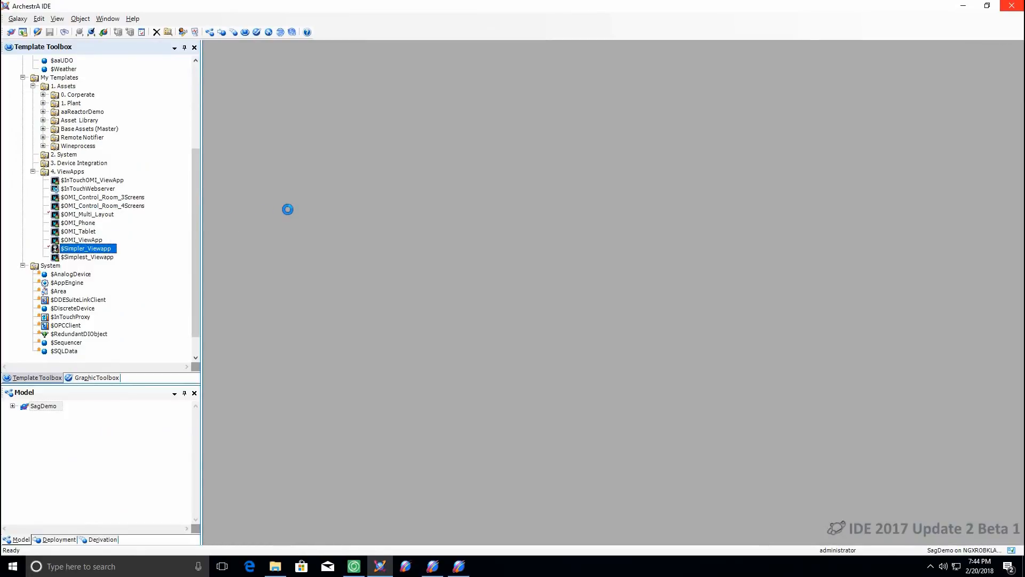
# - Open the $Simpler_Viewapp template in the ViewApp editor and start its OMI preview
pyautogui.doubleClick(86, 248)
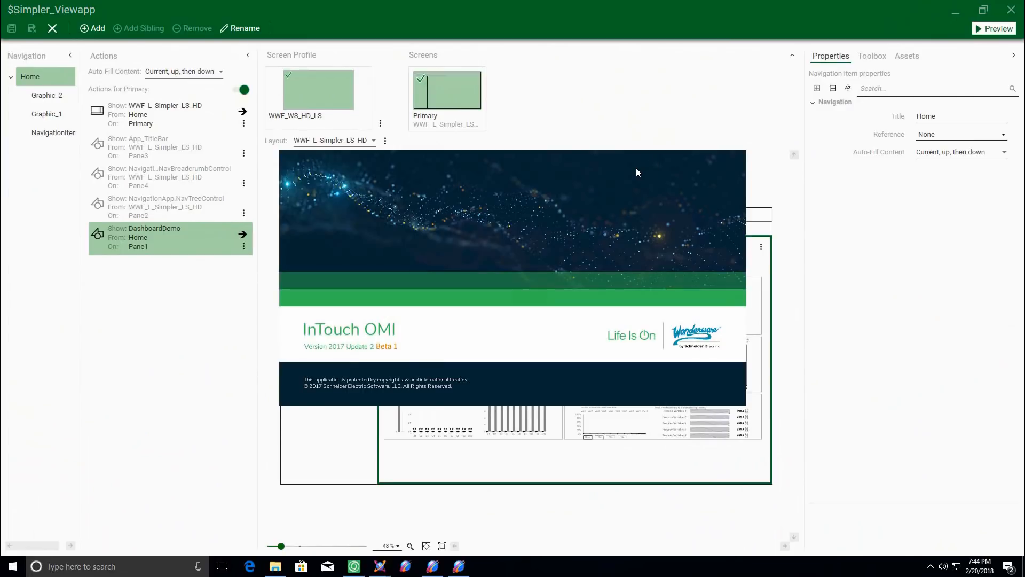
# - Browse the preview's Home, Graphic_2 and NavigationItem4 pages, then close the OMI runtime
pyautogui.click(994, 28)
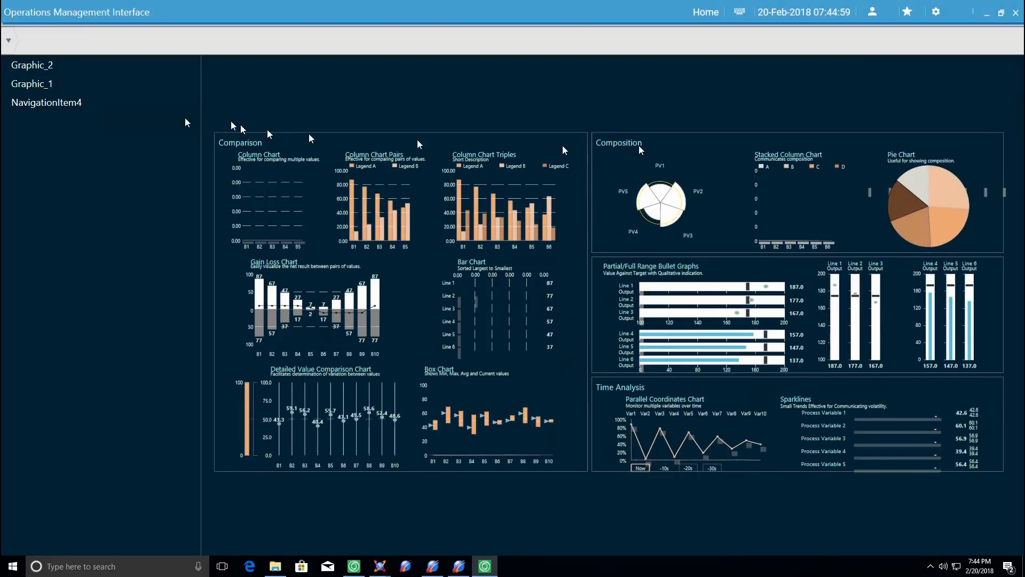
pyautogui.click(8, 41)
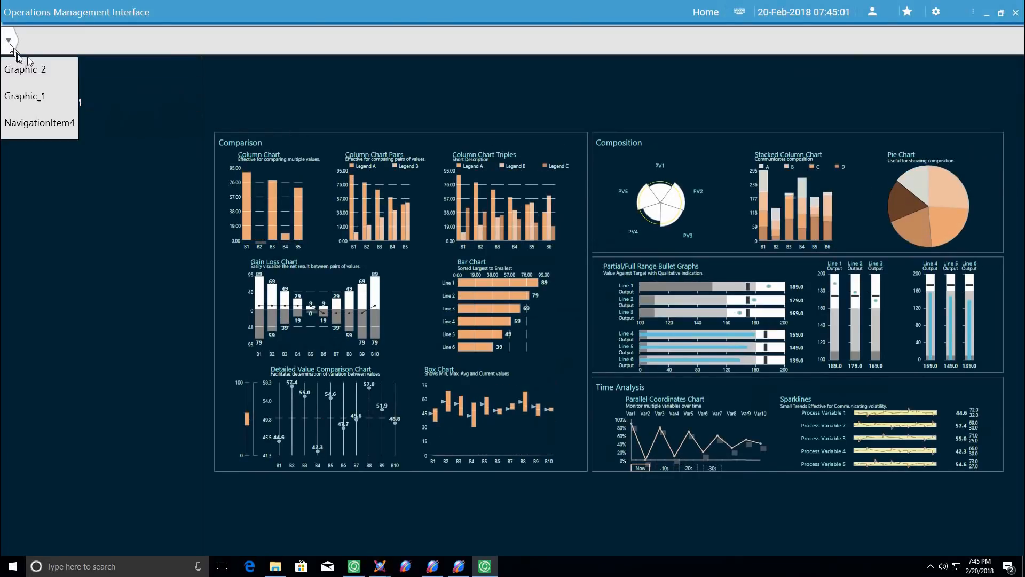
pyautogui.click(25, 70)
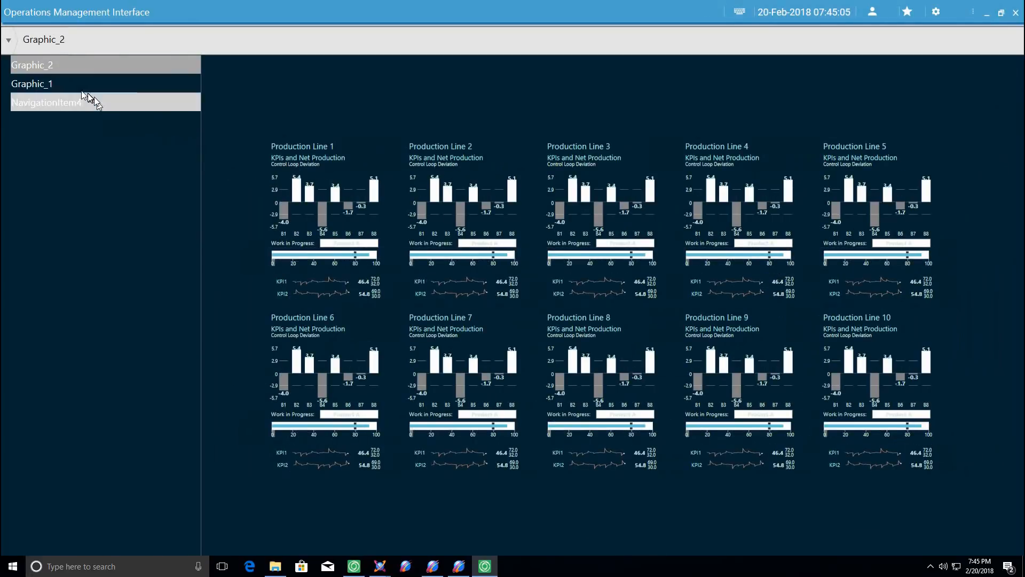
pyautogui.click(46, 102)
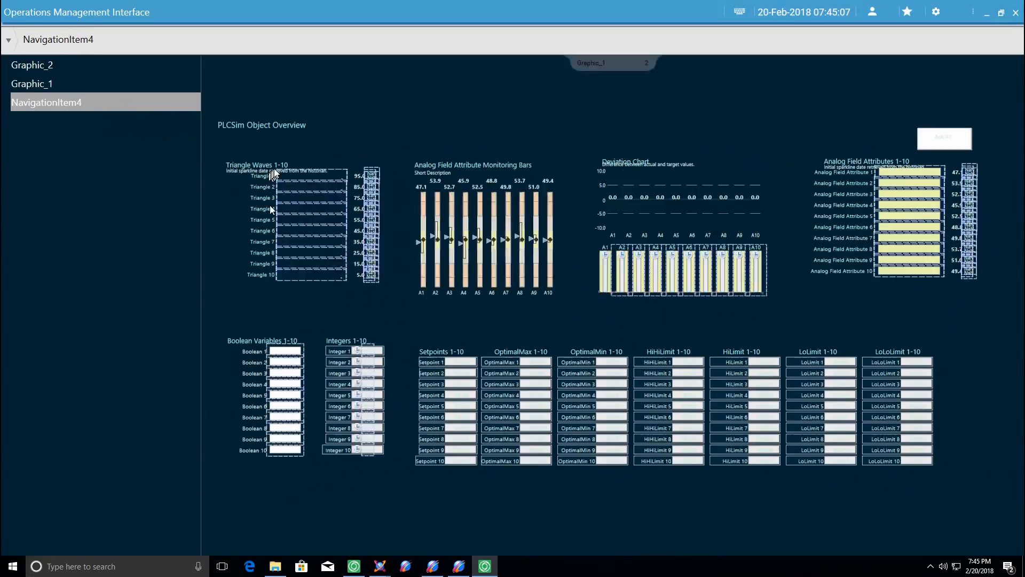
pyautogui.click(484, 567)
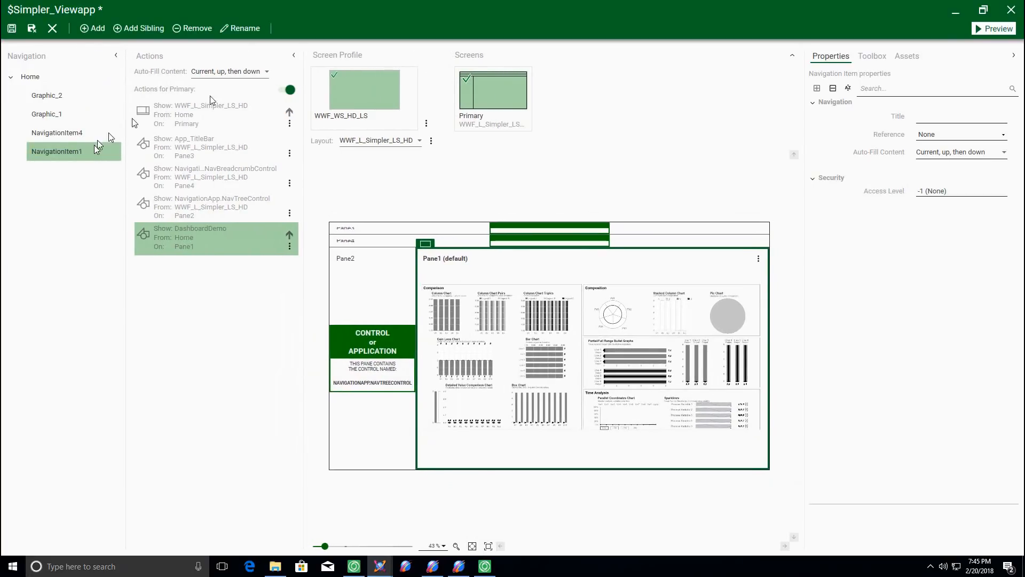
# - Search the toolbox for 'overvi', place Overview_Level_1 in NavigationItem1's Pane1, and save the ViewApp
pyautogui.click(871, 56)
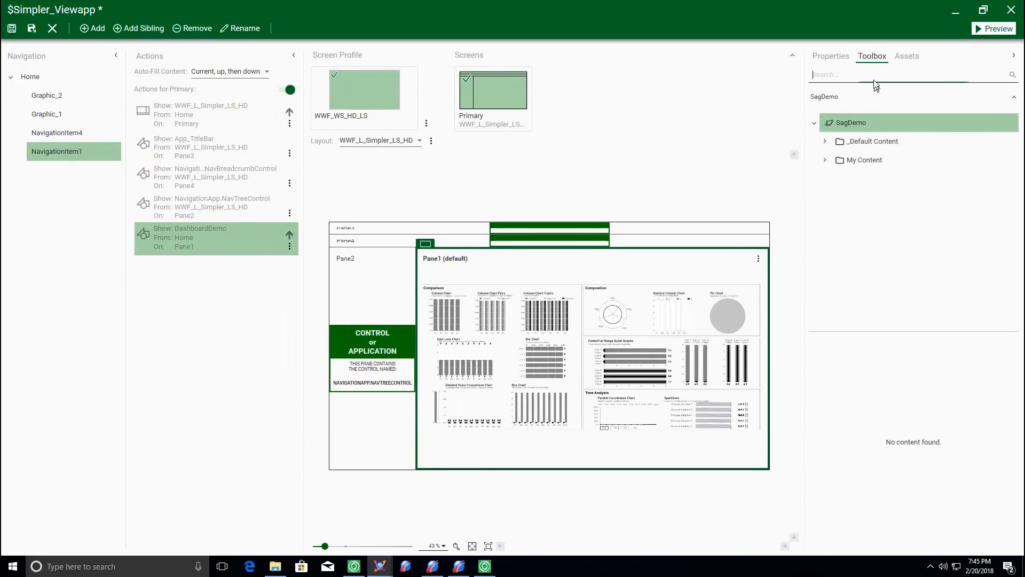
pyautogui.write('overvi')
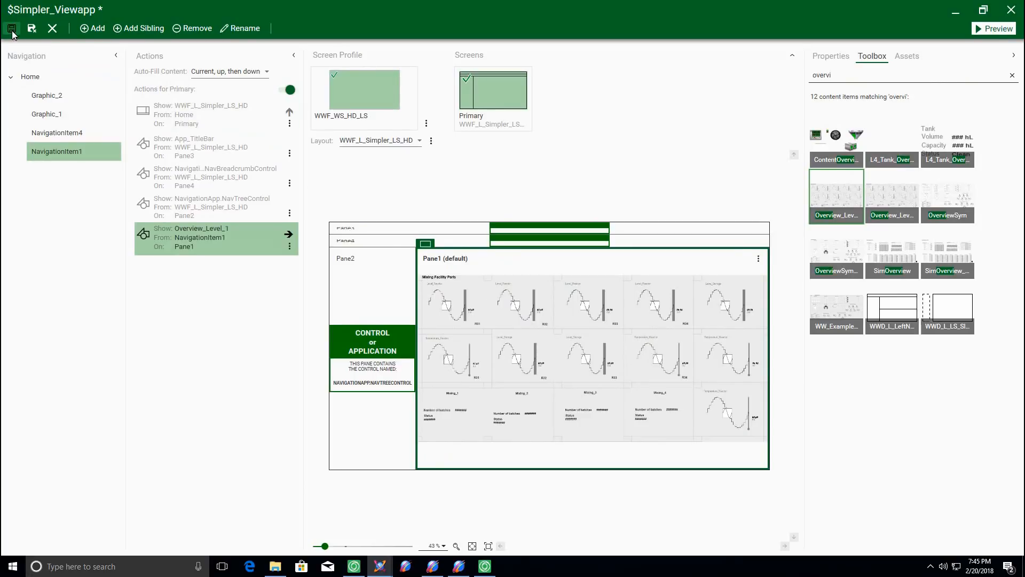
pyautogui.click(994, 28)
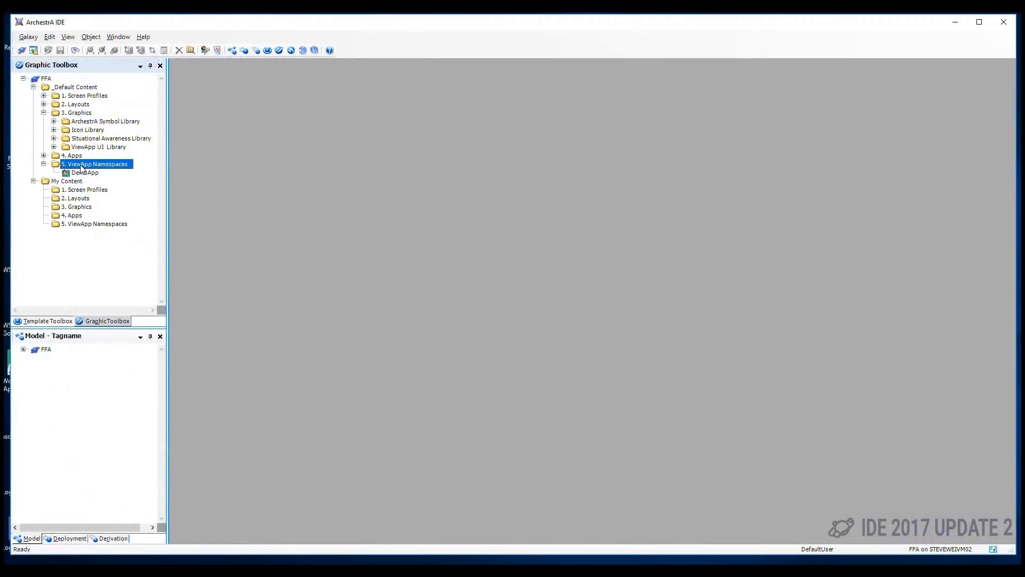
# - Create ViewAppNamespace_001 under ViewApp Namespaces and open it in its editor
pyautogui.rightClick(95, 163)
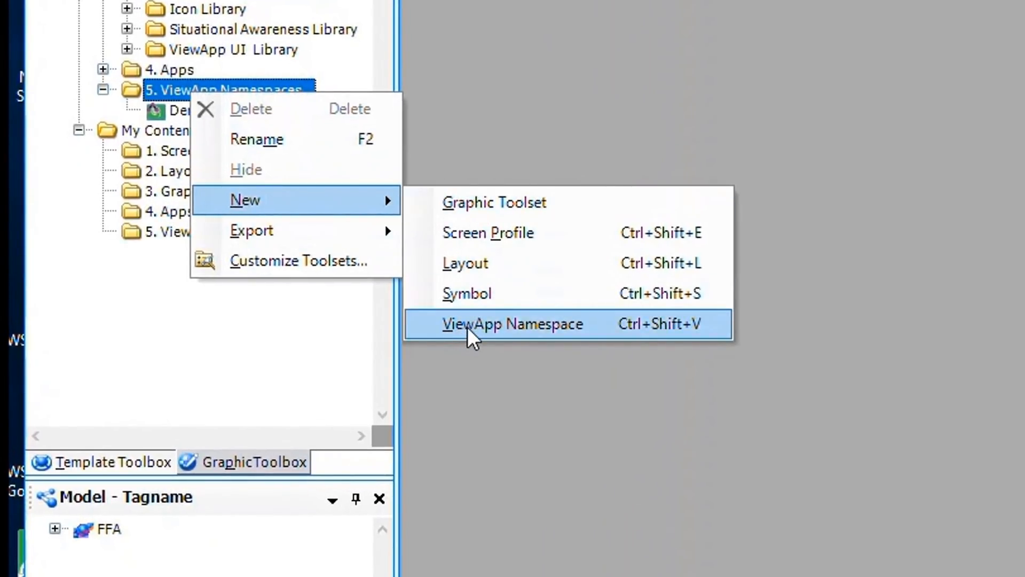
pyautogui.click(513, 325)
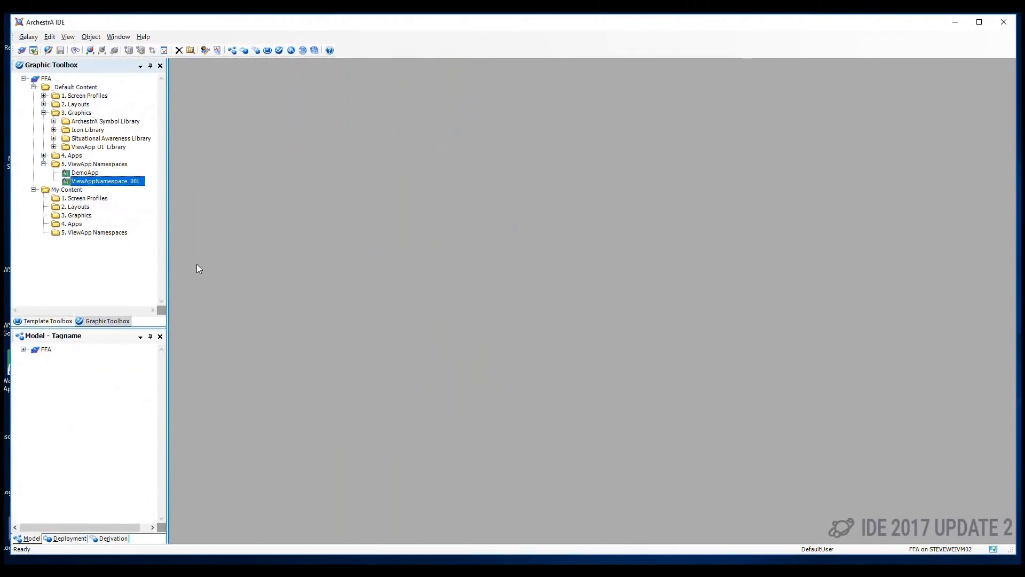
pyautogui.doubleClick(104, 181)
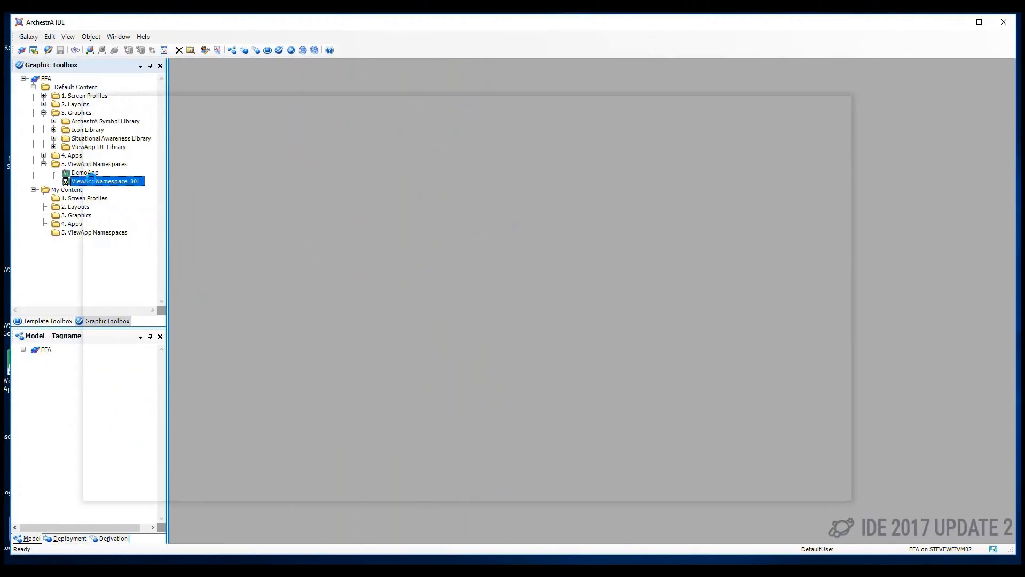
pyautogui.doubleClick(106, 182)
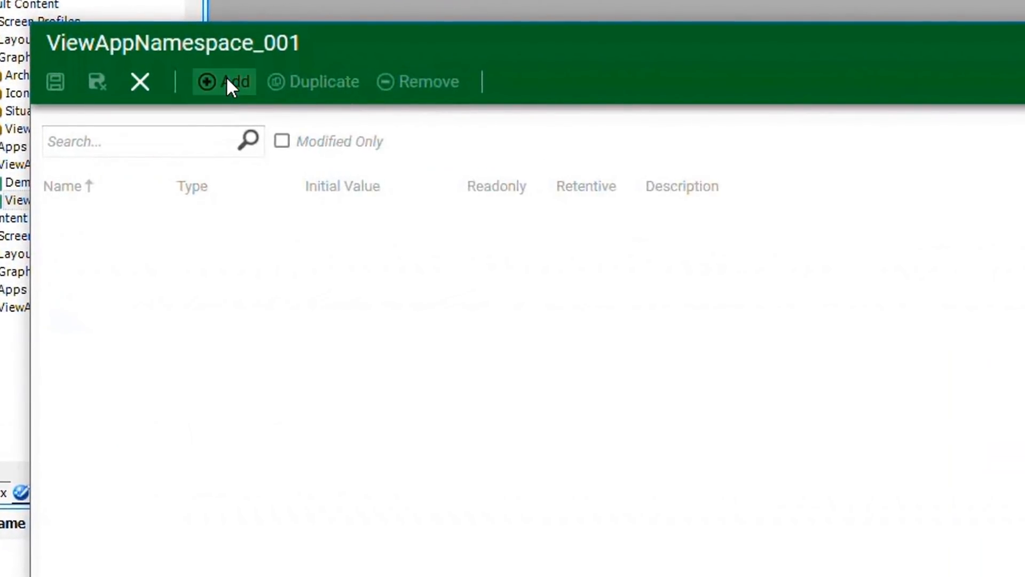
# - Add an IndexLevel attribute of type Integer to the namespace
pyautogui.click(223, 83)
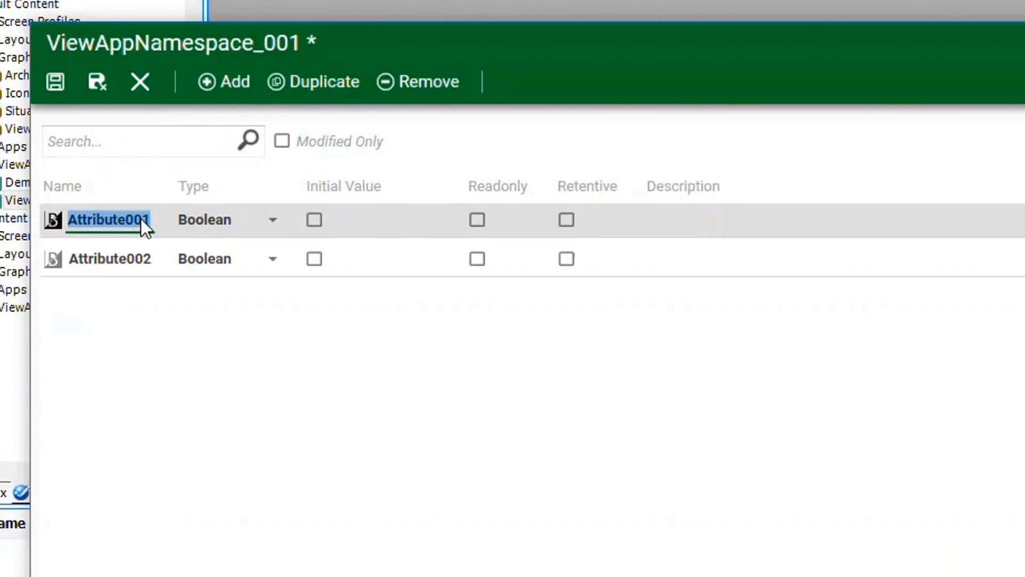
pyautogui.write('IndexLevel')
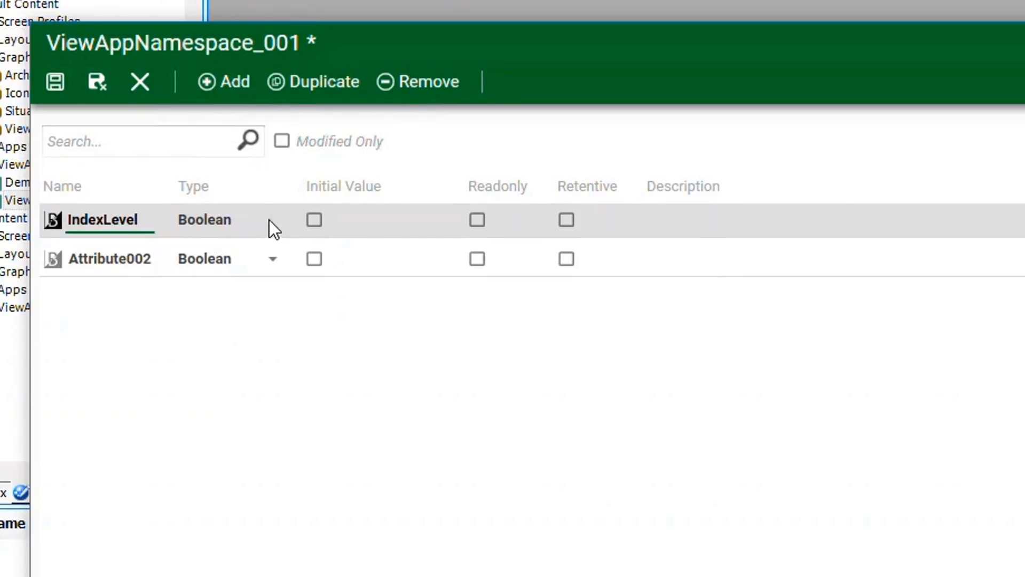
pyautogui.click(272, 219)
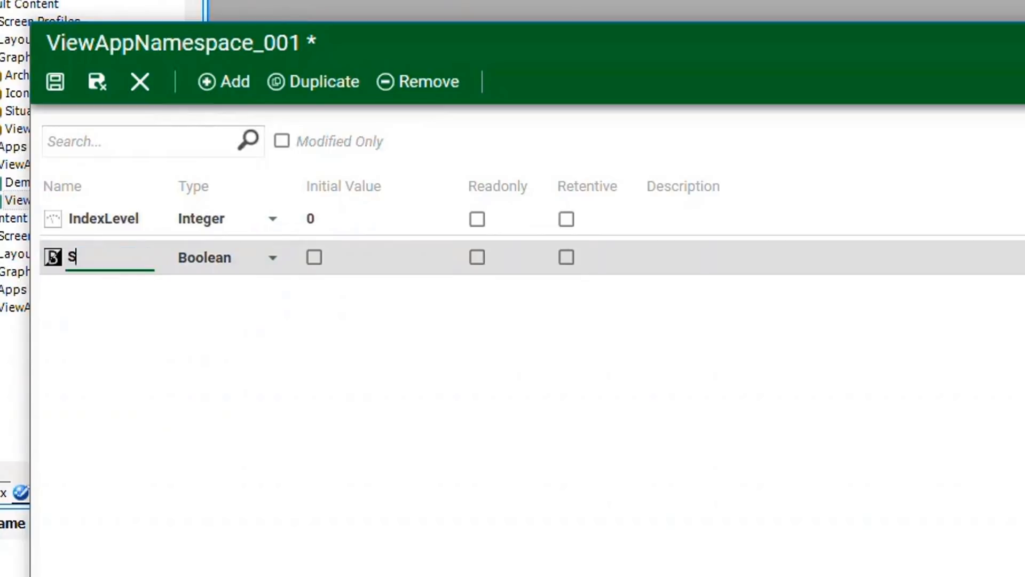
# - Add a retentive Boolean ShowAllPumps attribute that starts true, with a description
pyautogui.write('howAllPu')
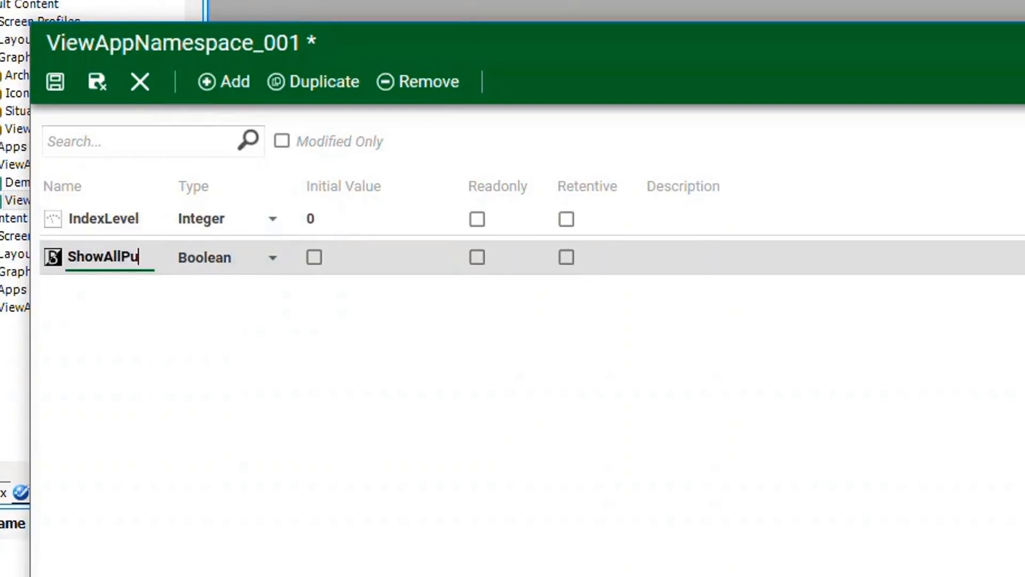
pyautogui.click(327, 257)
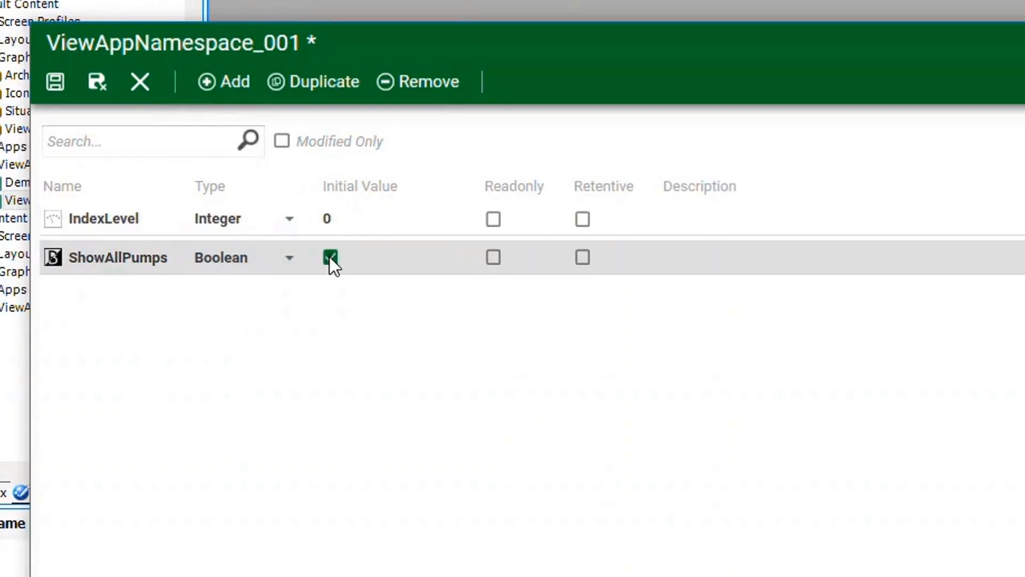
pyautogui.click(581, 257)
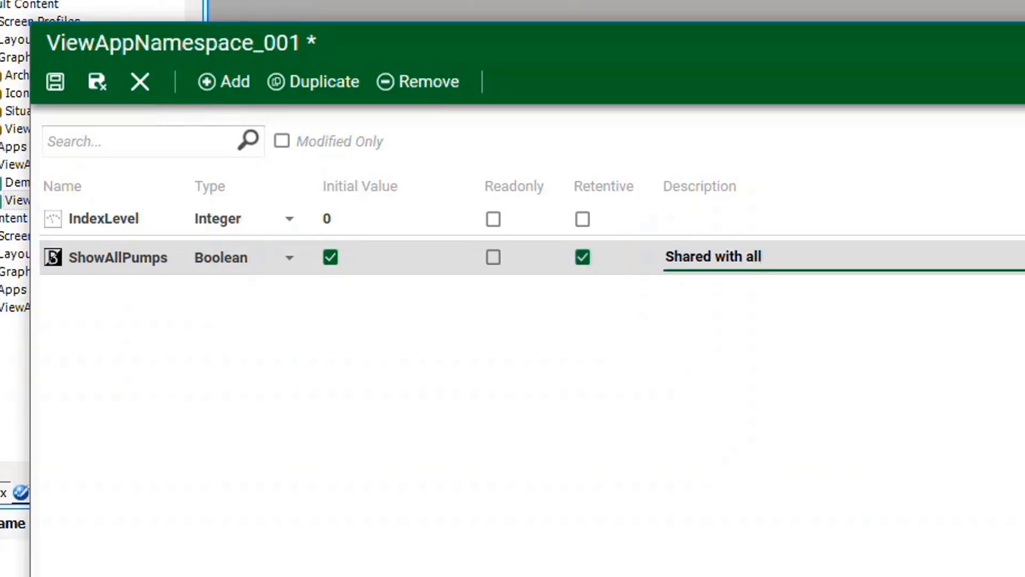
pyautogui.write('apps')
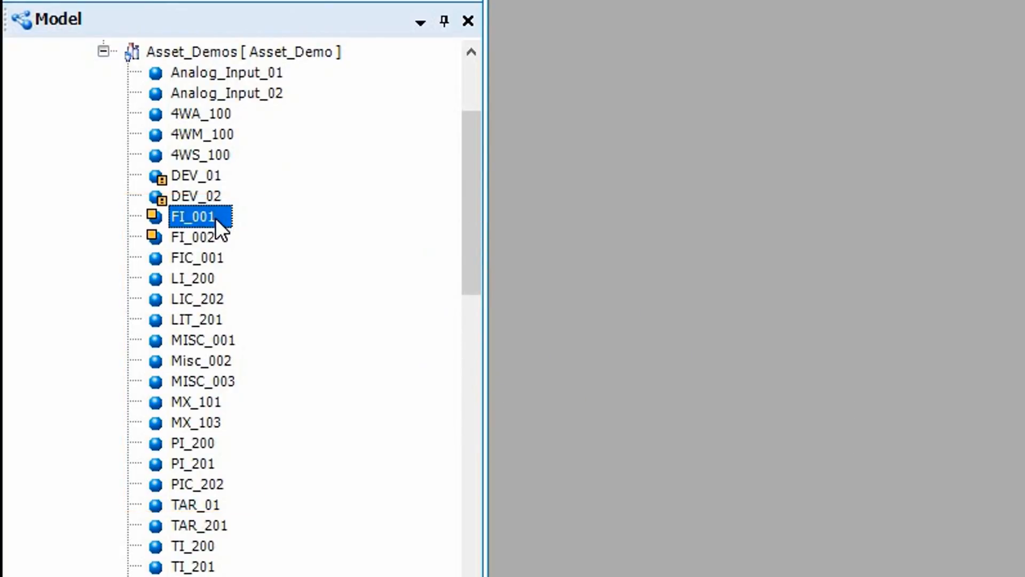
# - Rename FI_001's friendly name to Flow_Transmitter_01
pyautogui.rightClick(192, 216)
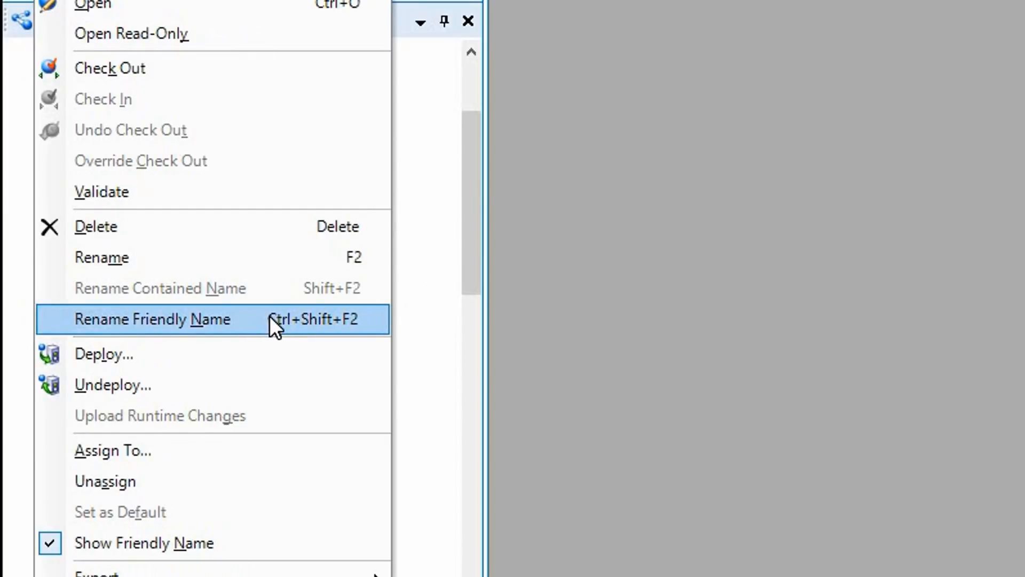
pyautogui.click(150, 320)
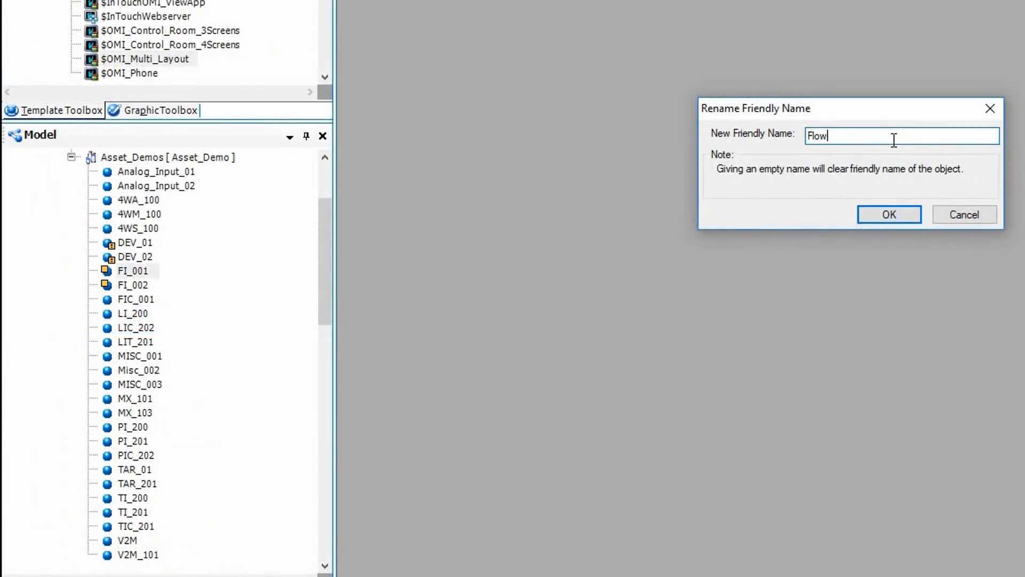
pyautogui.write('_Transm')
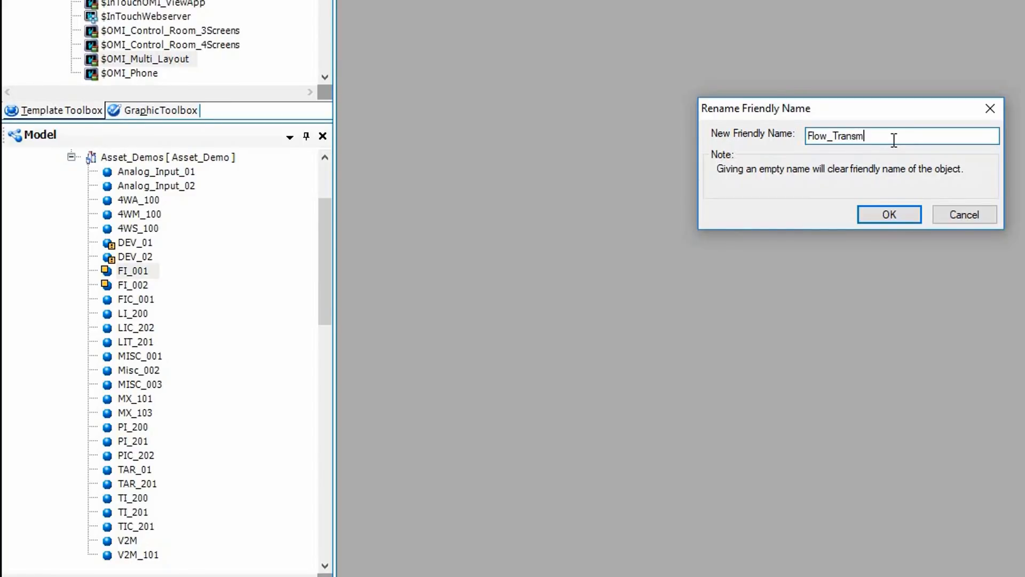
pyautogui.write('itter_01')
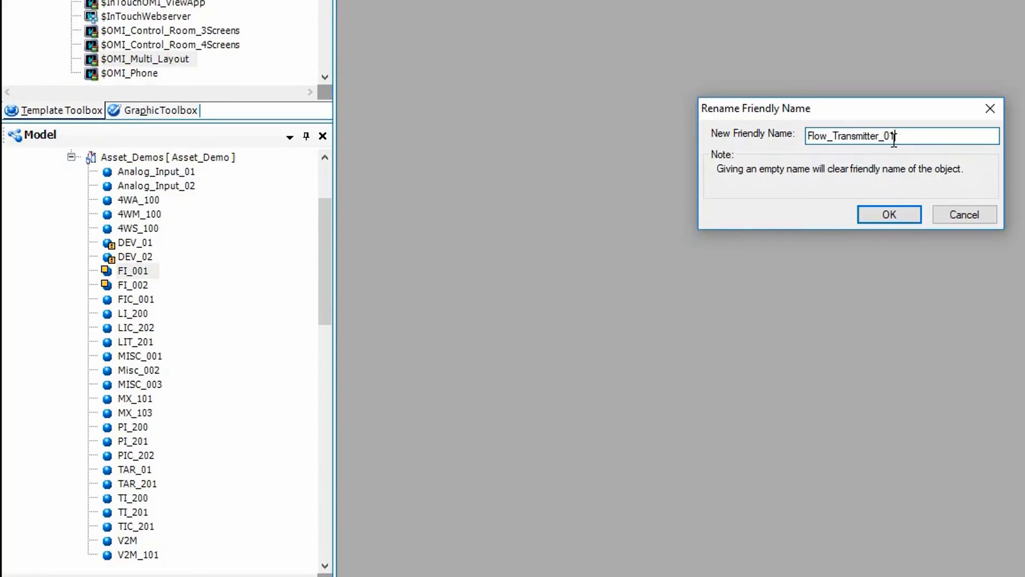
pyautogui.click(887, 213)
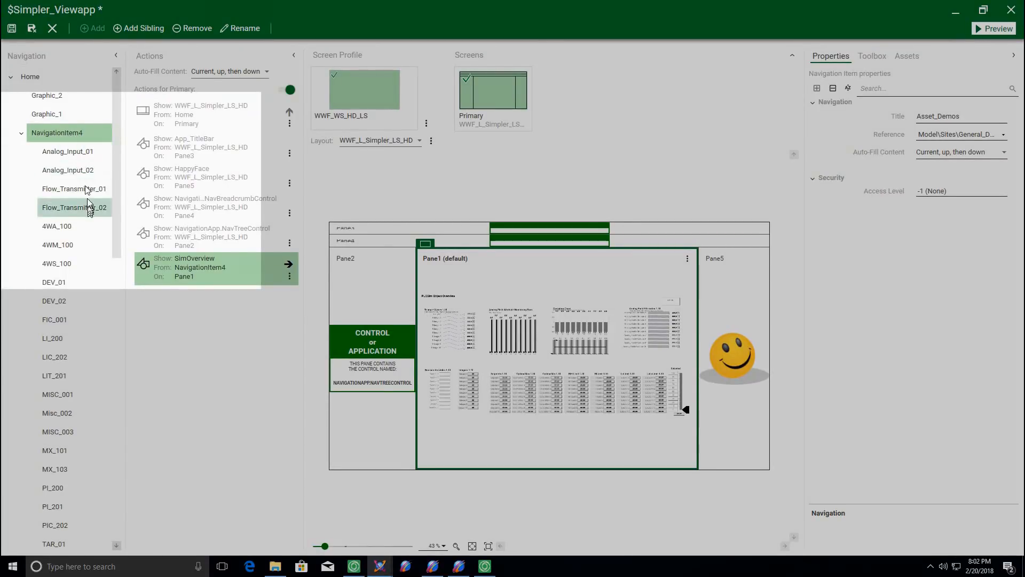
# - Show the Graphic_1 navigation item with its R31_Level_2_3 reactor graphic in the layout preview
pyautogui.click(46, 95)
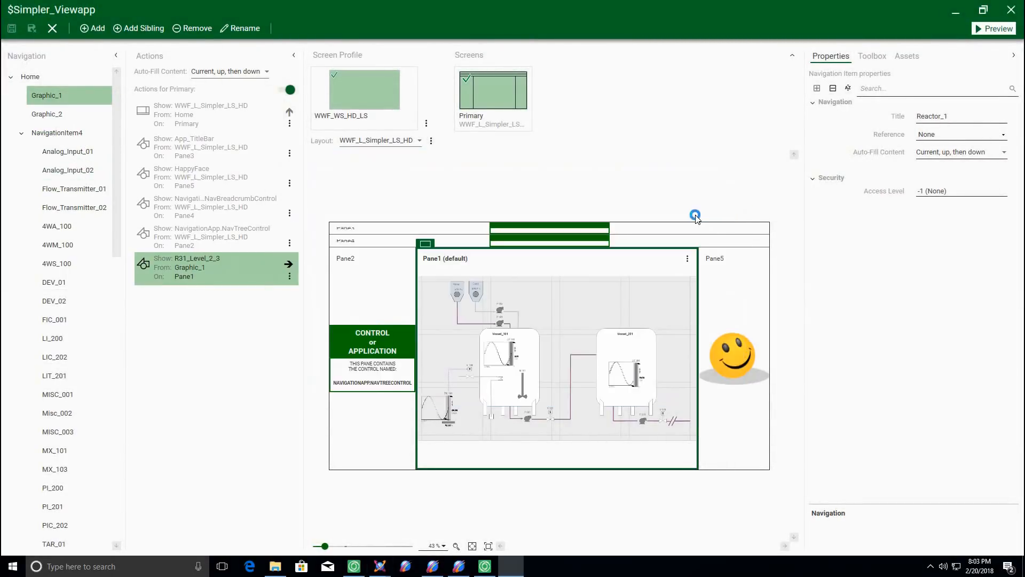
pyautogui.click(993, 28)
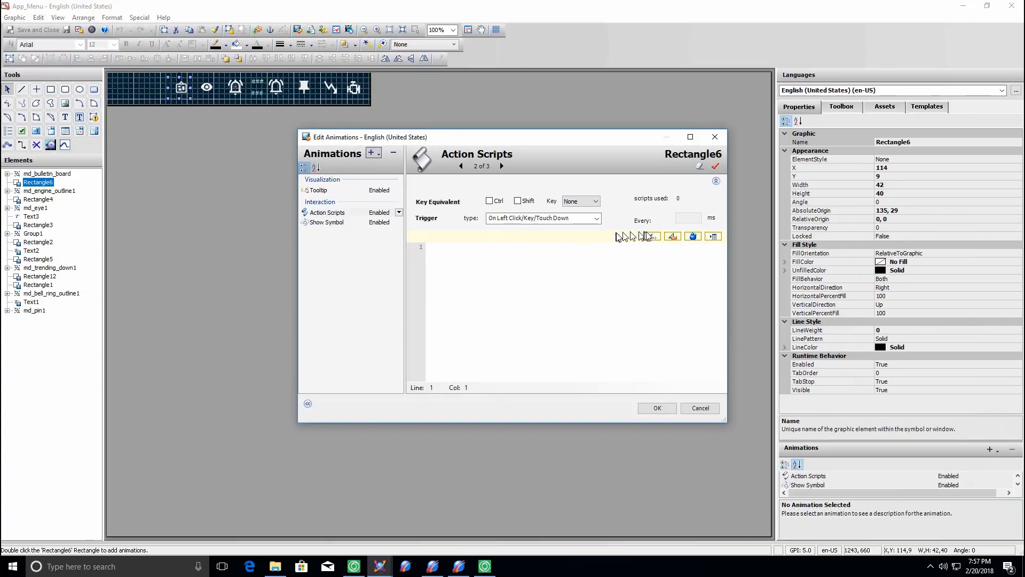
# - Insert Graphic Client's ShowContent function into Rectangle6's click script and begin another contentInfo line
pyautogui.click(651, 236)
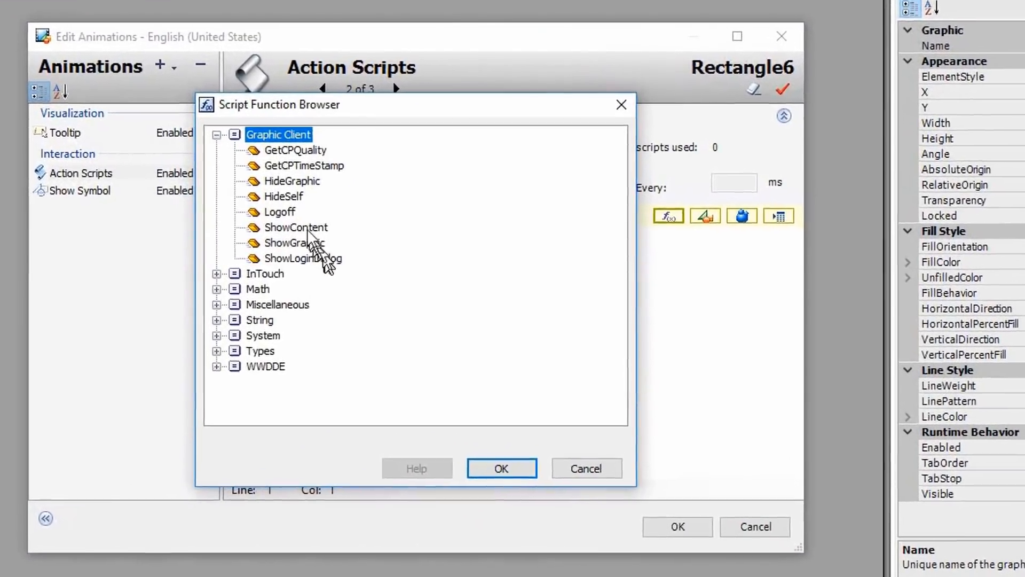
pyautogui.click(502, 468)
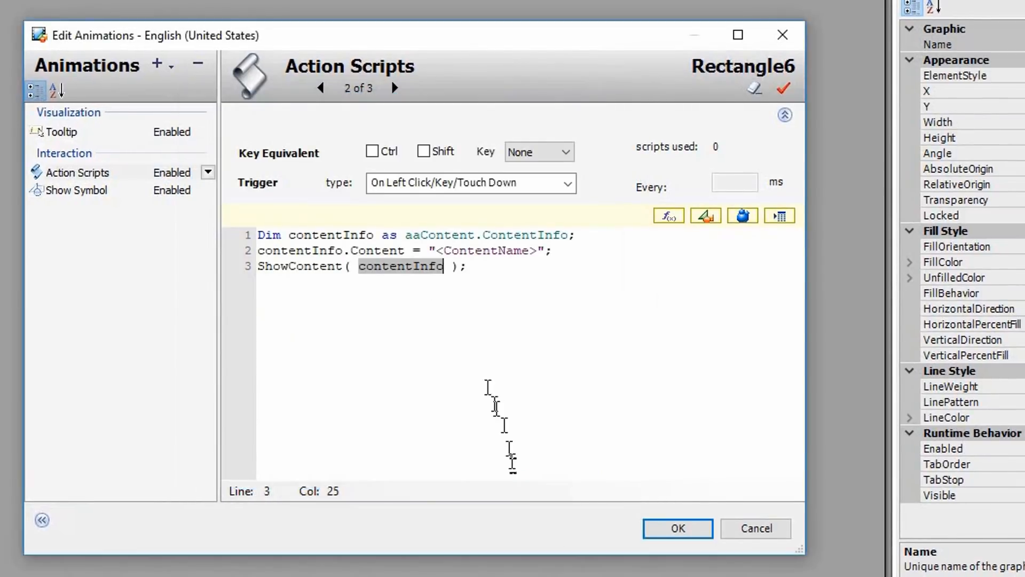
pyautogui.click(557, 255)
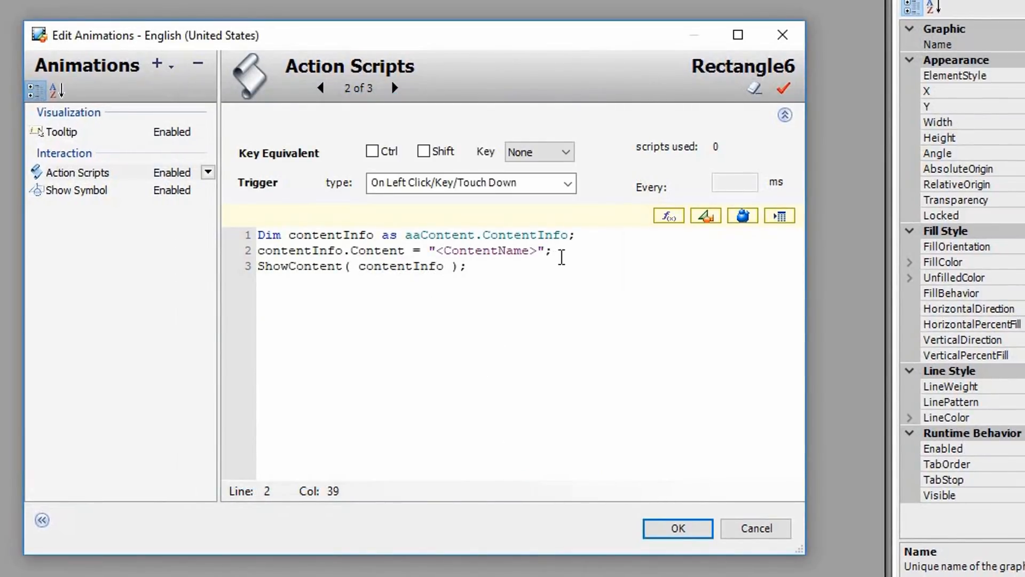
pyautogui.write('contentInfo.')
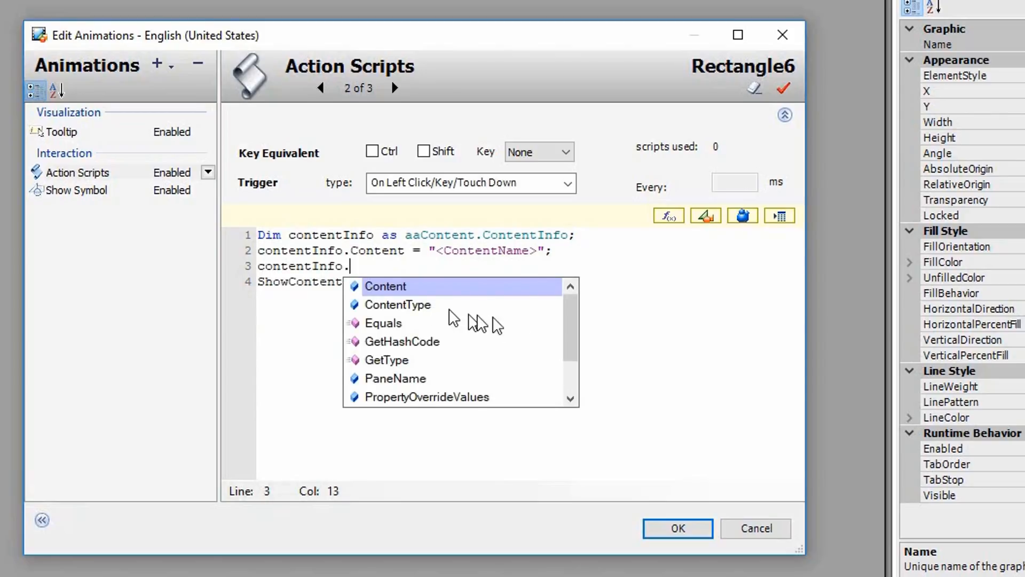
pyautogui.scroll(-3)
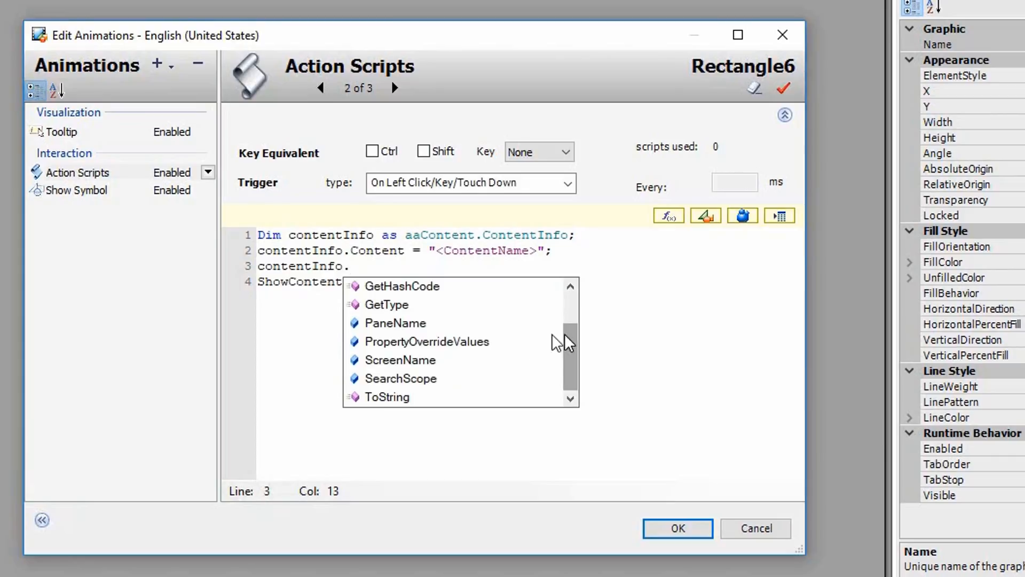
pyautogui.moveTo(423, 371)
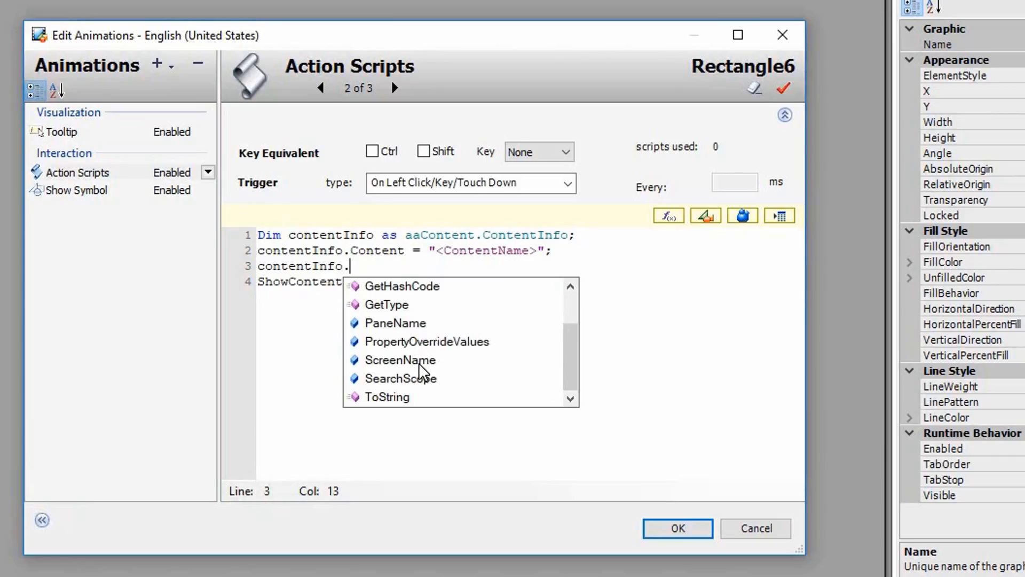
pyautogui.moveTo(419, 329)
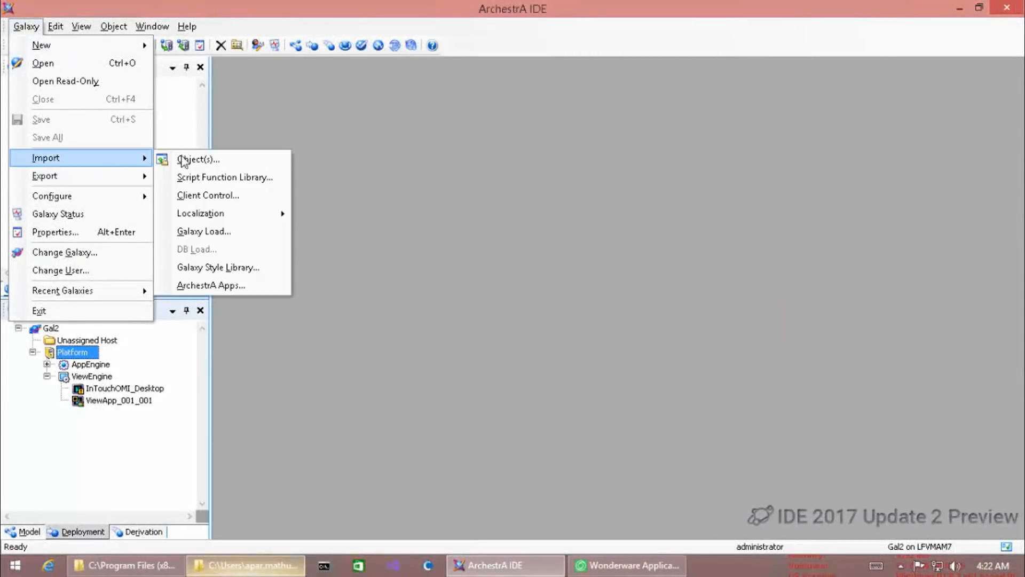
# - Import objects into the galaxy and start Button2's click script setting TextBox2.Text
pyautogui.click(225, 178)
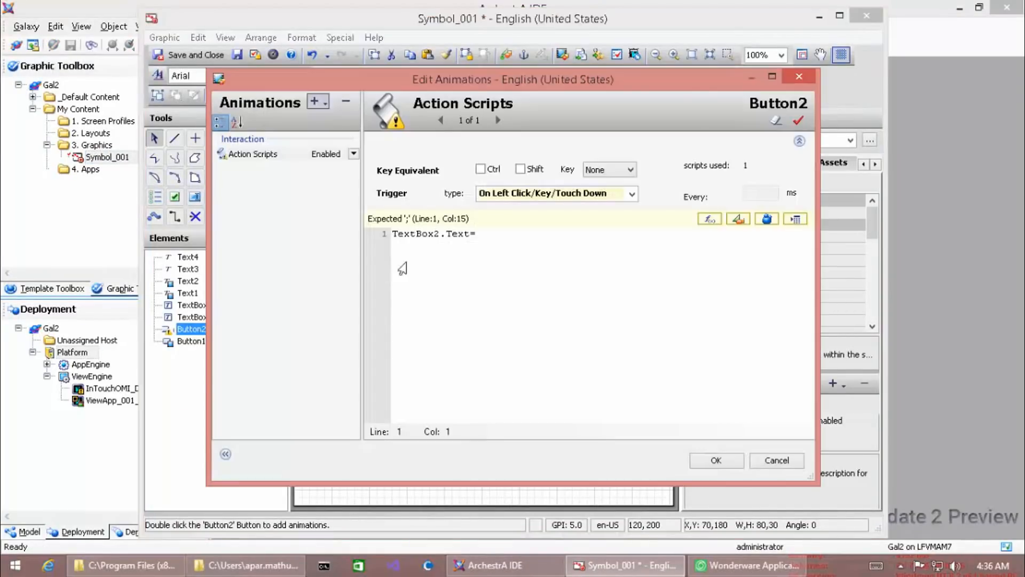
pyautogui.write('mu')
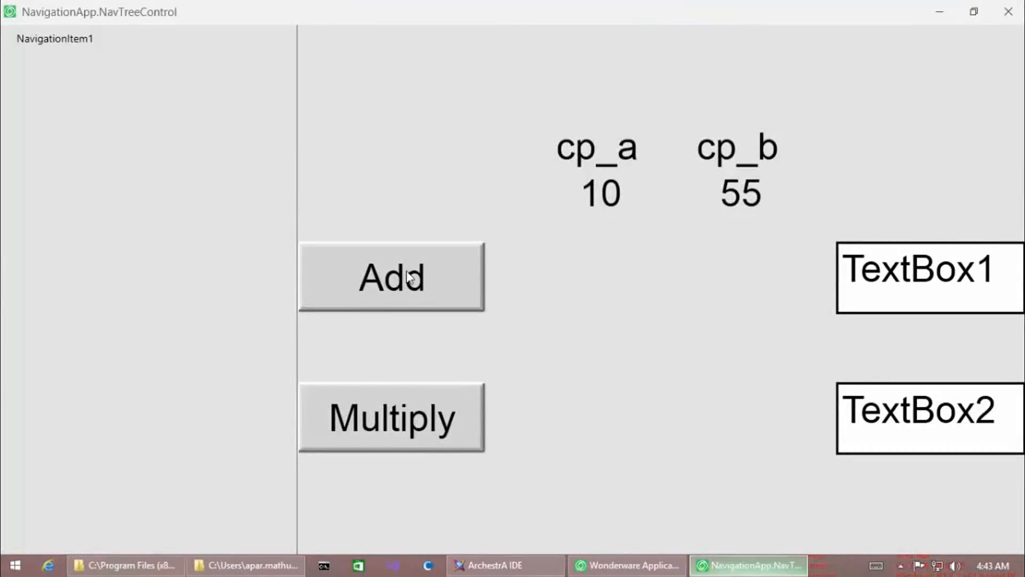
# - Run Add in the NavigationApp window to sum cp_a 10 and cp_b 55
pyautogui.click(391, 276)
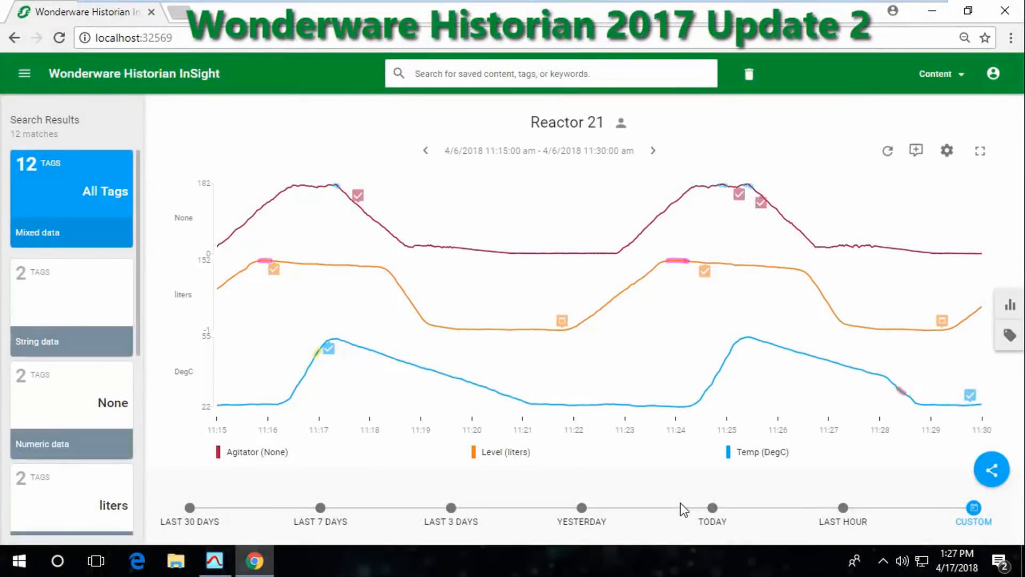
pyautogui.moveTo(709, 275)
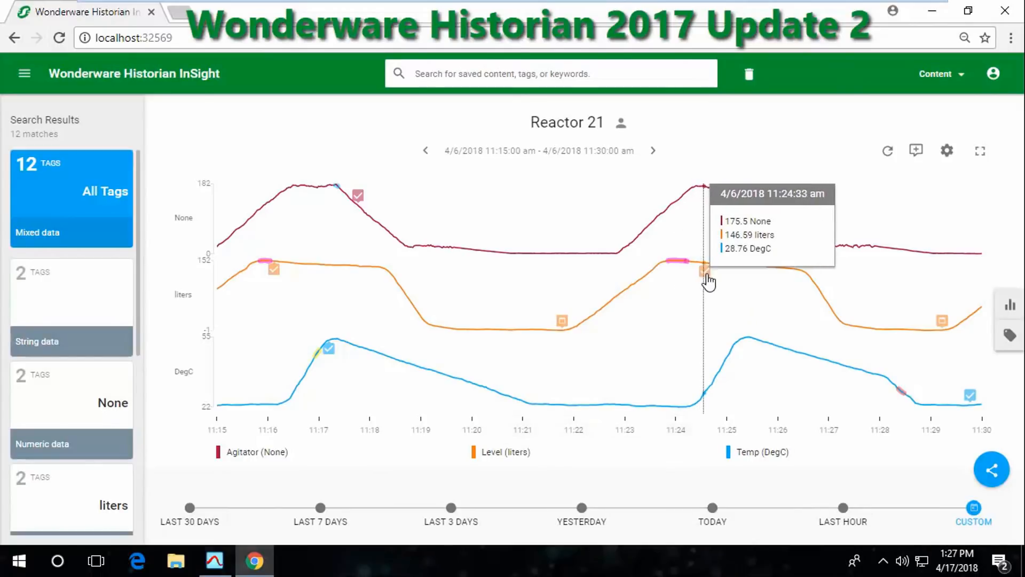
# - Save the Agitator comment 'We seem to have problems with the agitator' visible to My Team
pyautogui.click(706, 269)
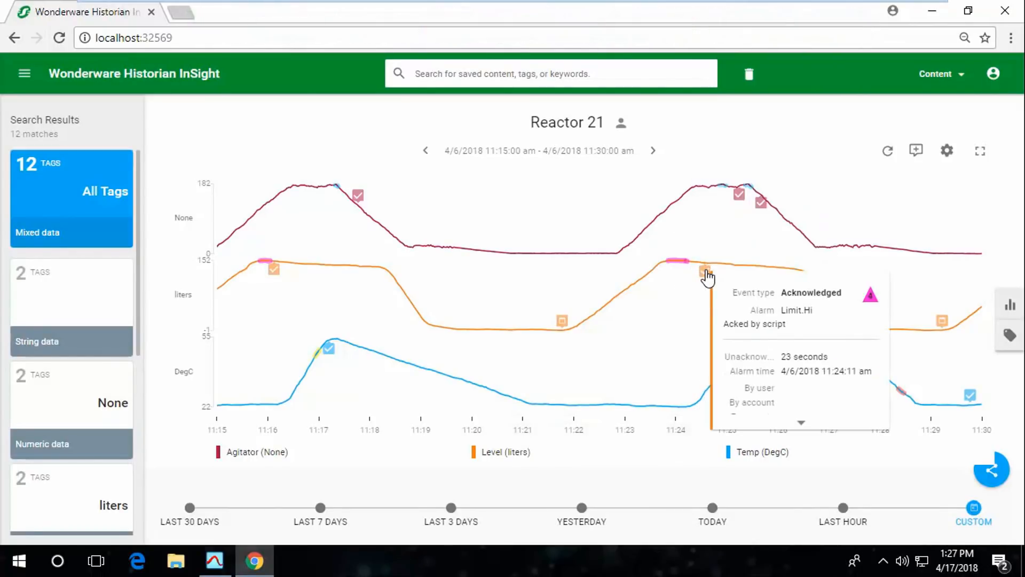
pyautogui.moveTo(915, 151)
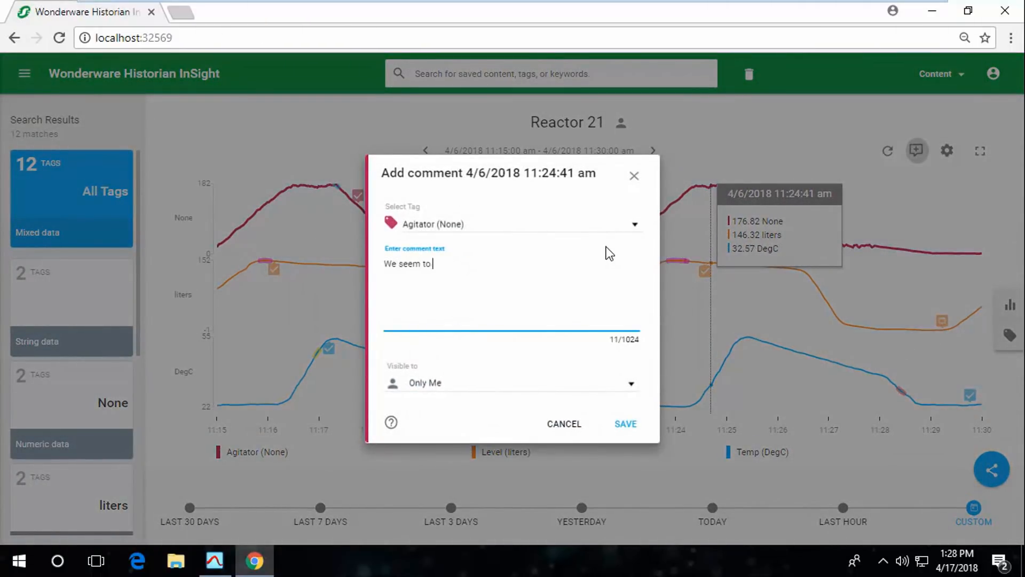
pyautogui.write('have problems with the agit')
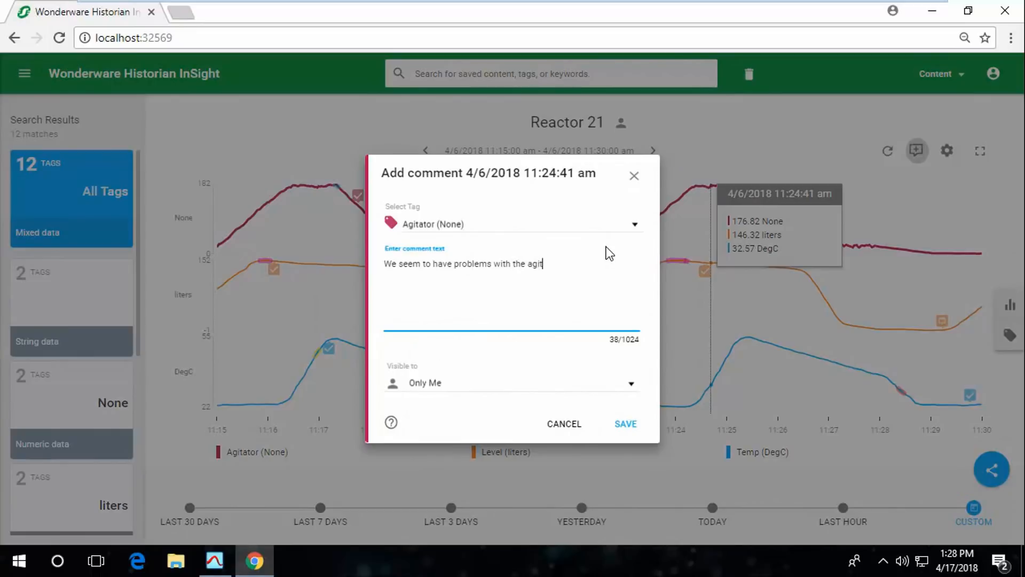
pyautogui.write('ator')
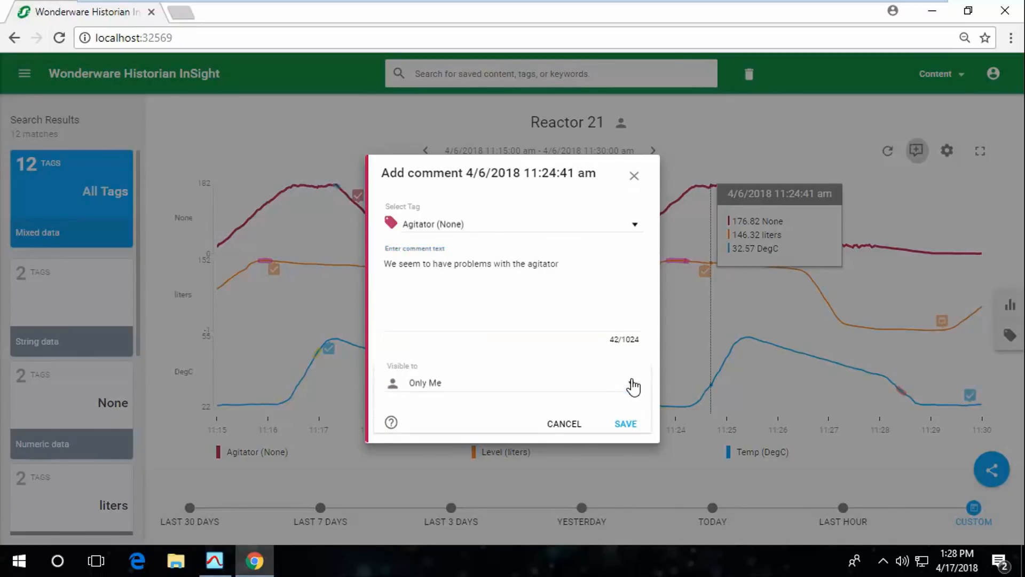
pyautogui.click(634, 383)
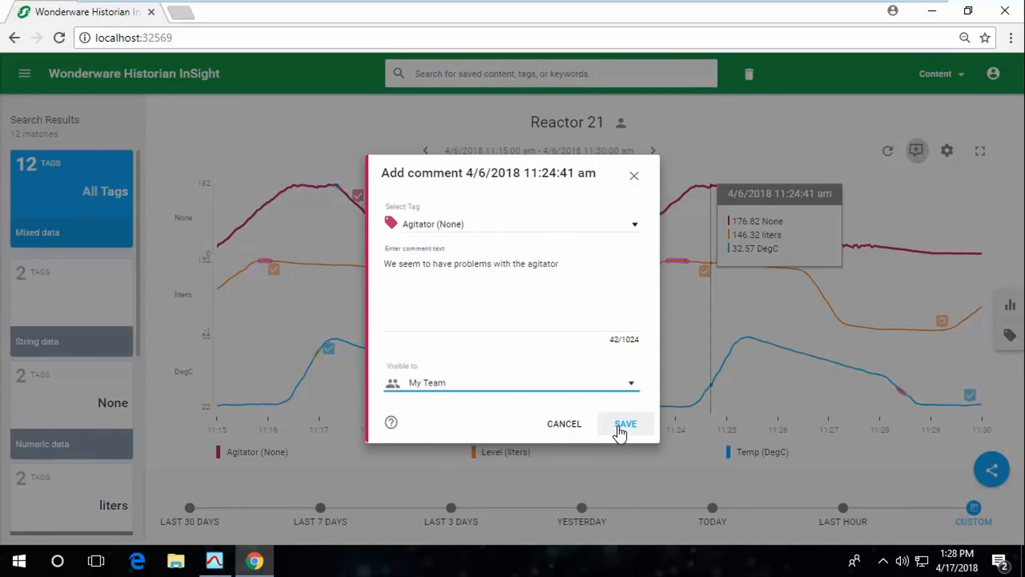
pyautogui.click(625, 424)
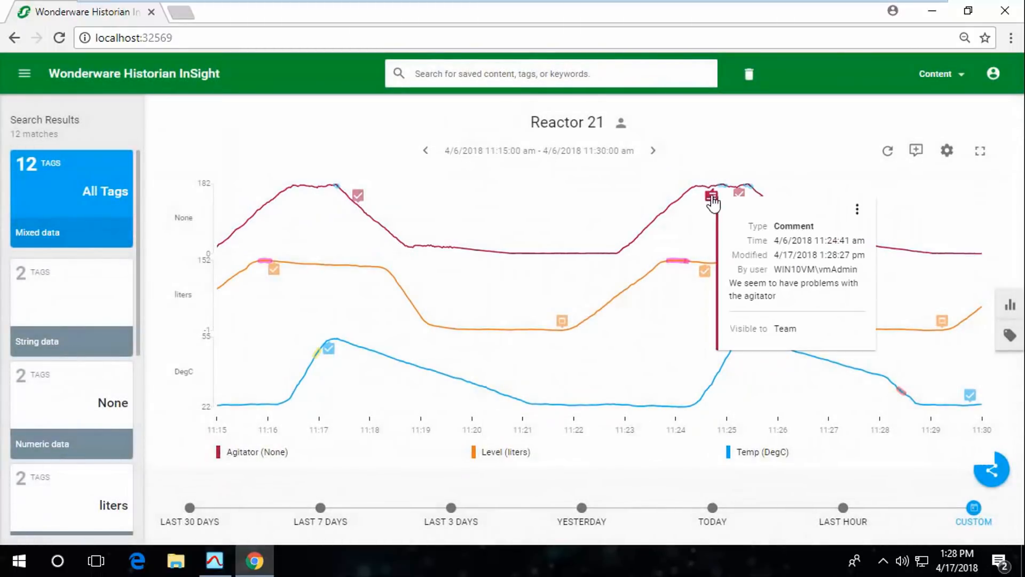
pyautogui.moveTo(705, 254)
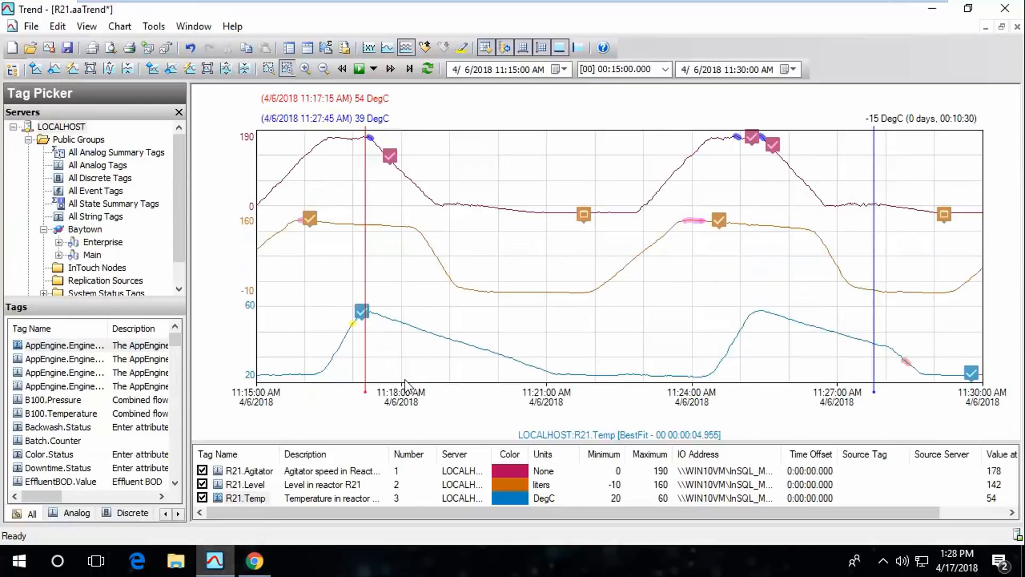
pyautogui.moveTo(409, 384)
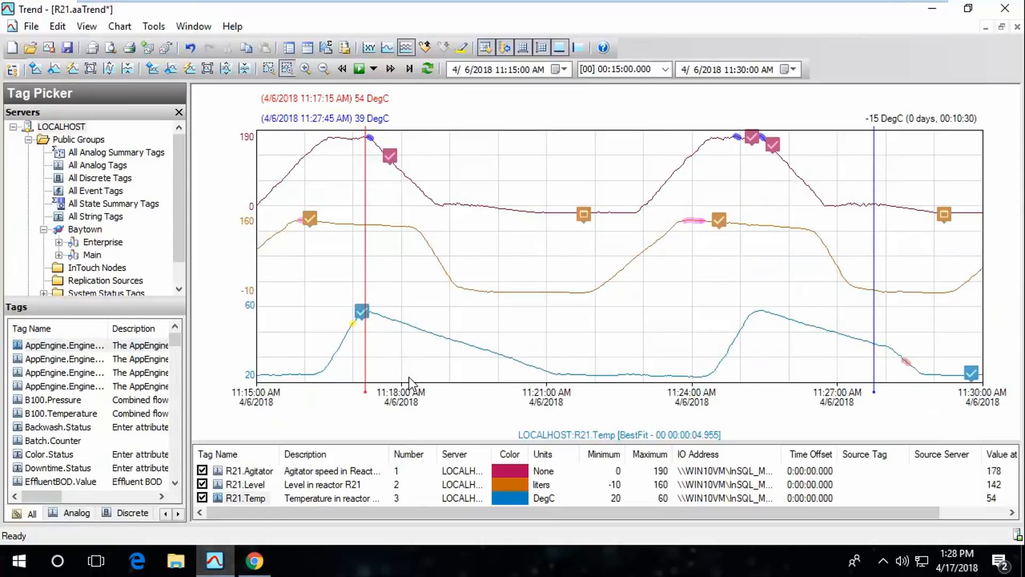
pyautogui.moveTo(412, 299)
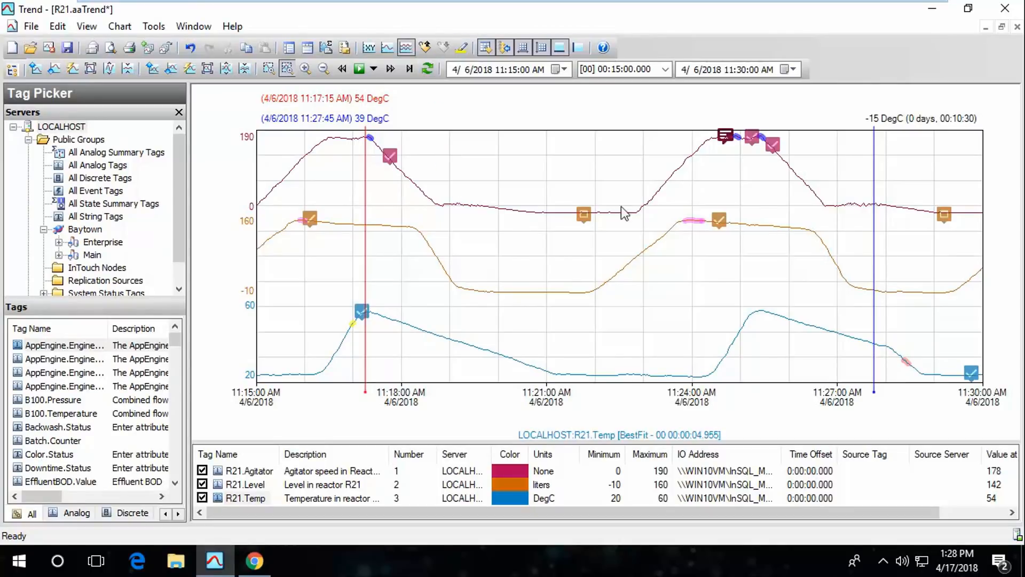
pyautogui.moveTo(725, 136)
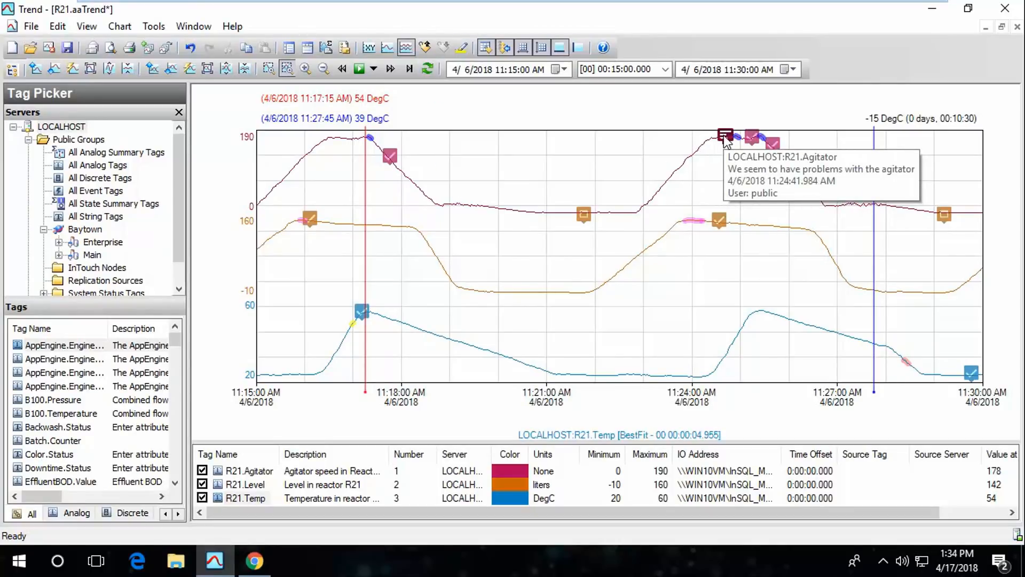
pyautogui.moveTo(719, 220)
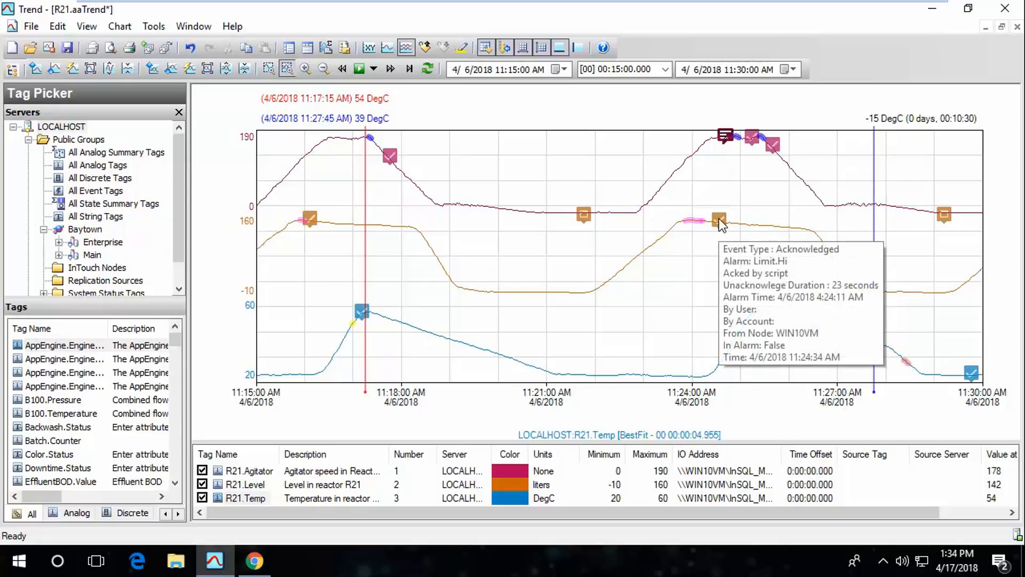
pyautogui.moveTo(707, 235)
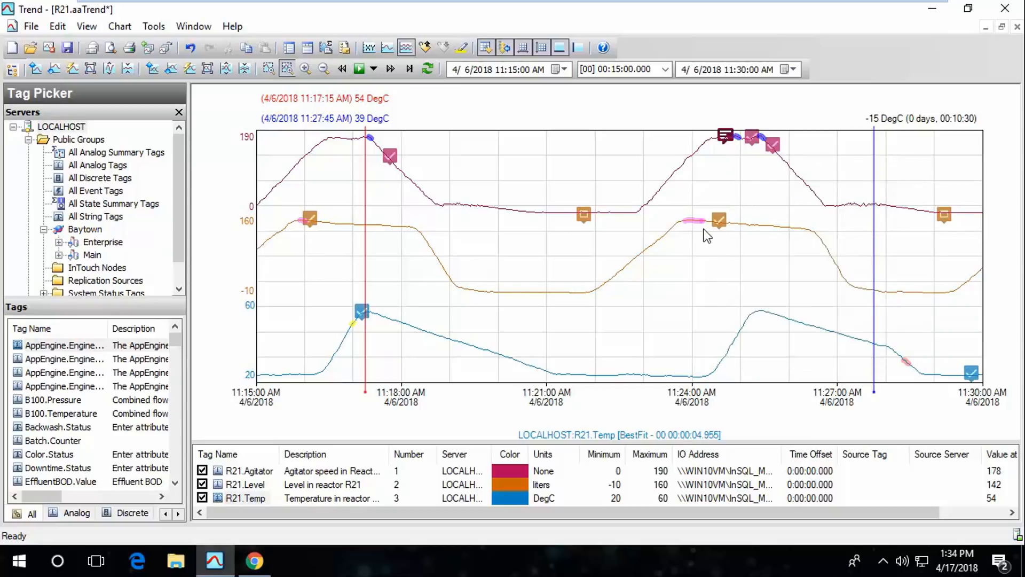
pyautogui.moveTo(699, 225)
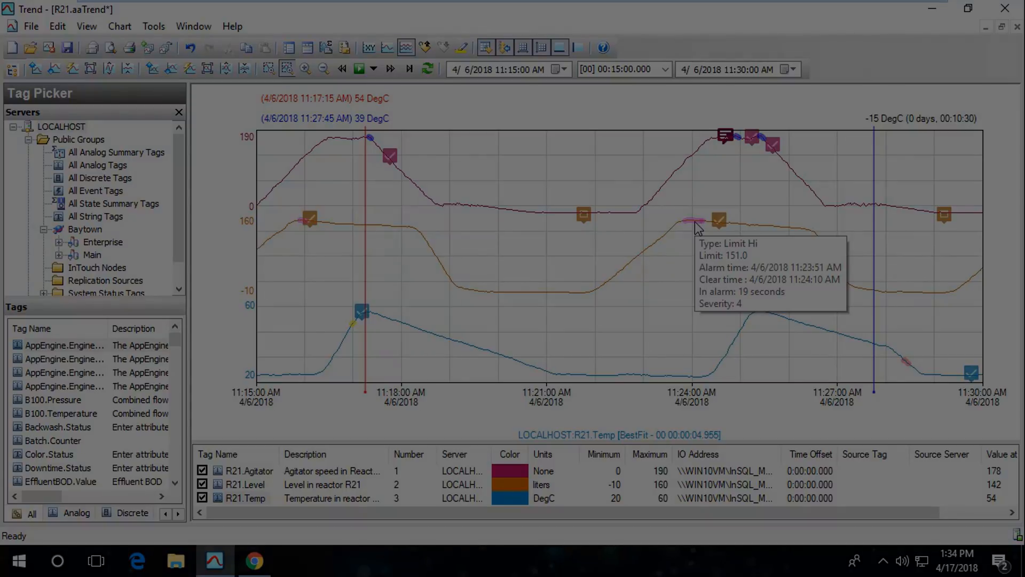